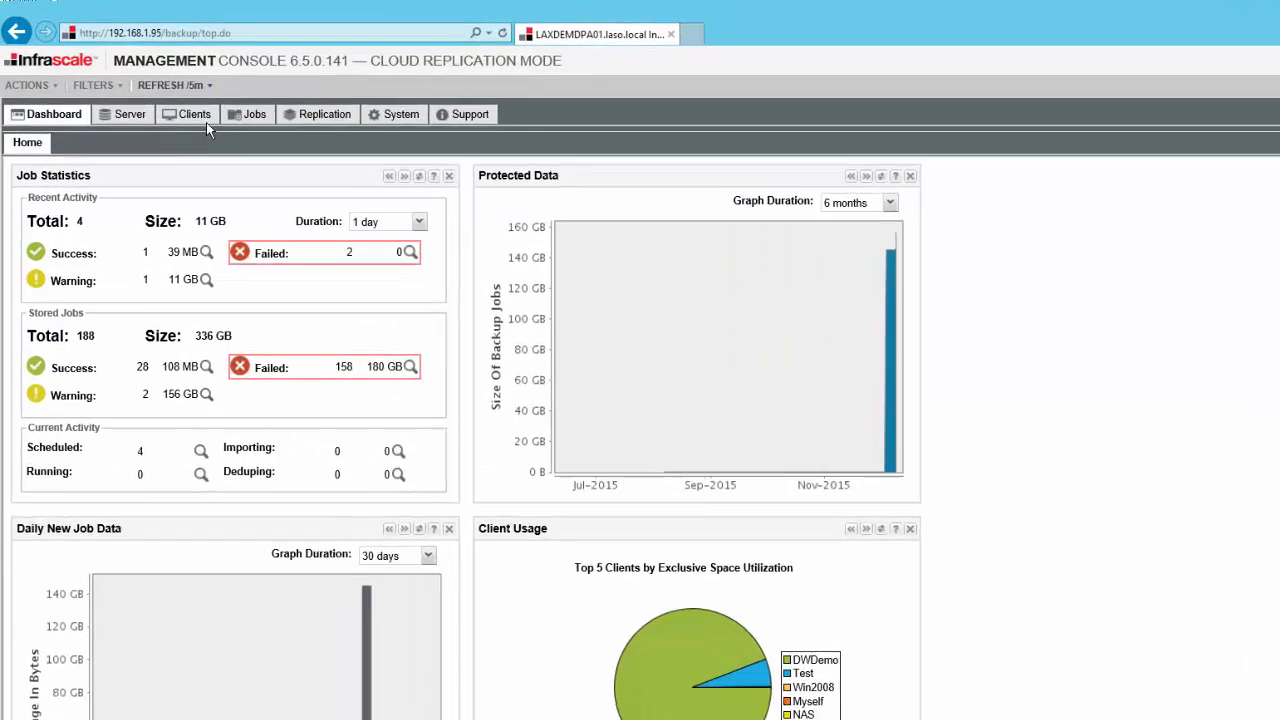
Show the Clients summary listing the five protected backup clients
click(194, 112)
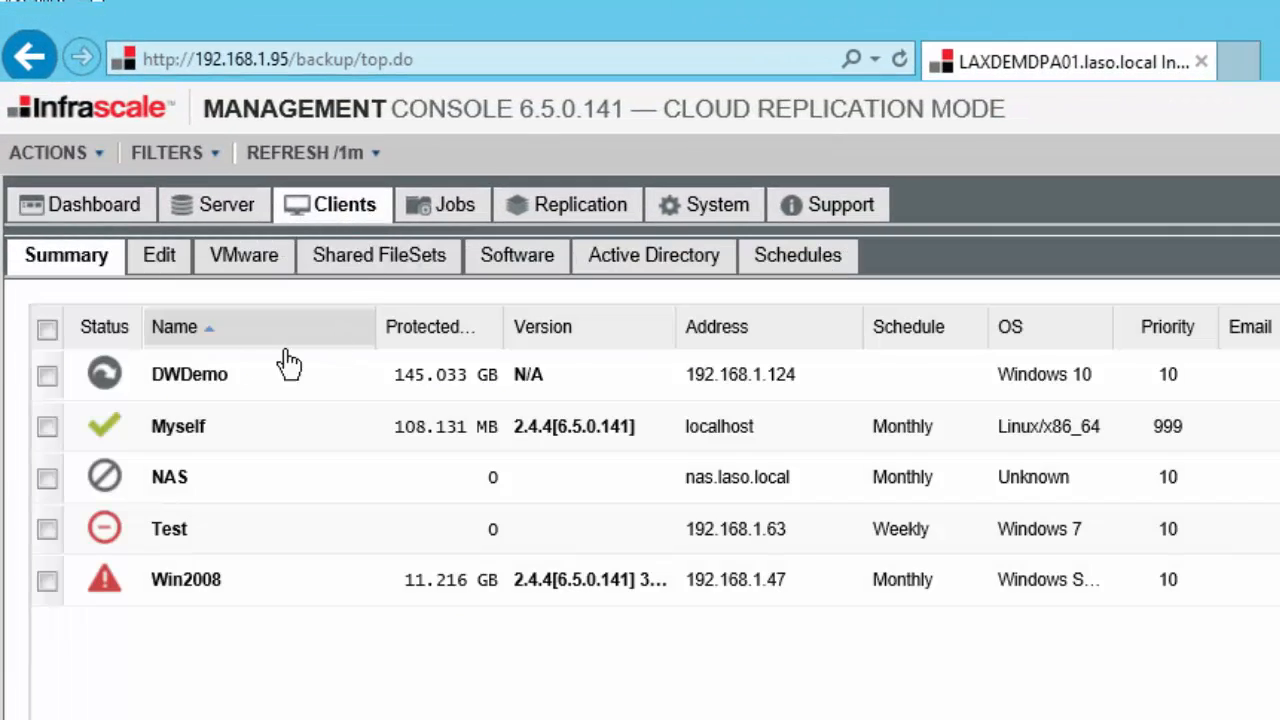
mouse_move(124, 244)
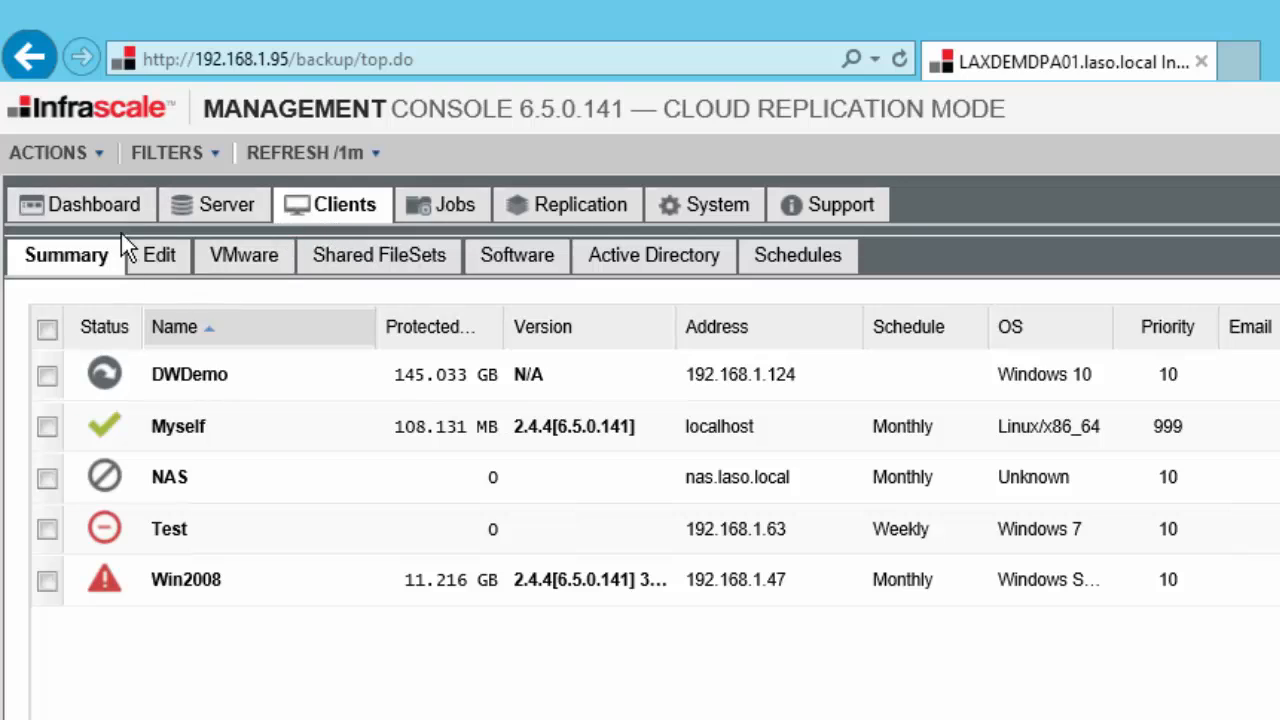
Create a new client named Win2k8 with description 'demo server client'
click(48, 152)
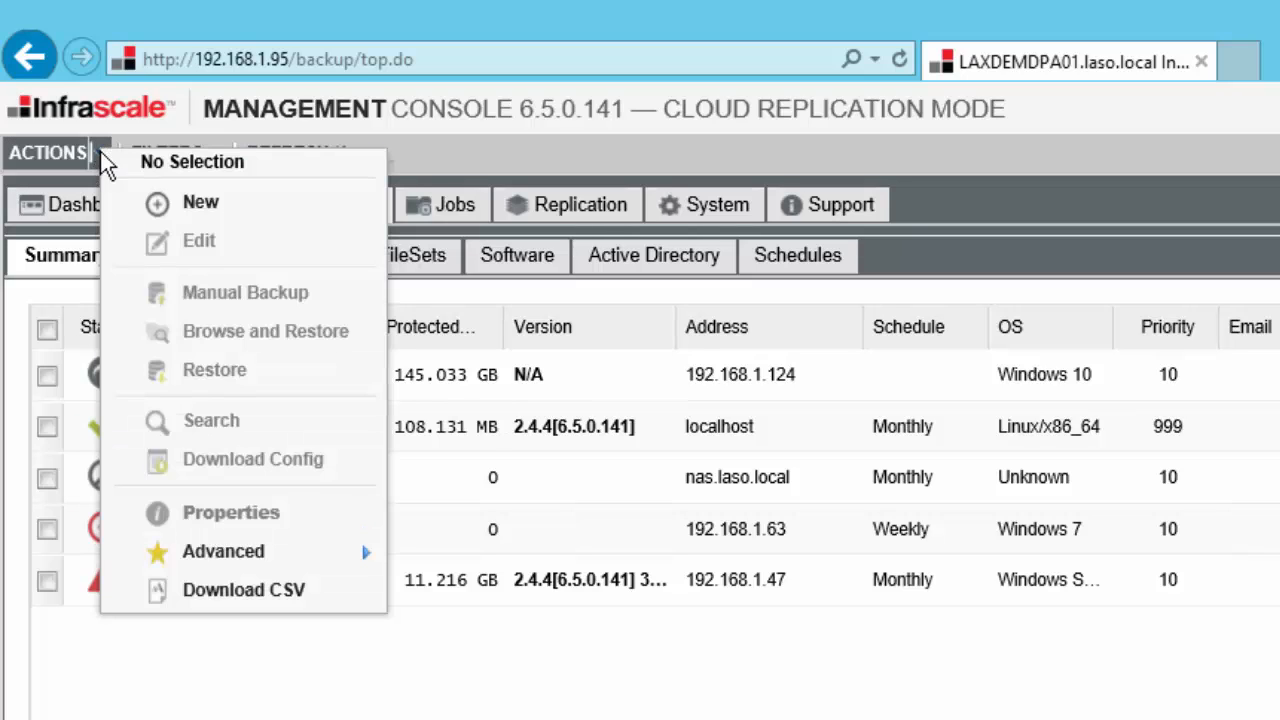
mouse_move(200, 202)
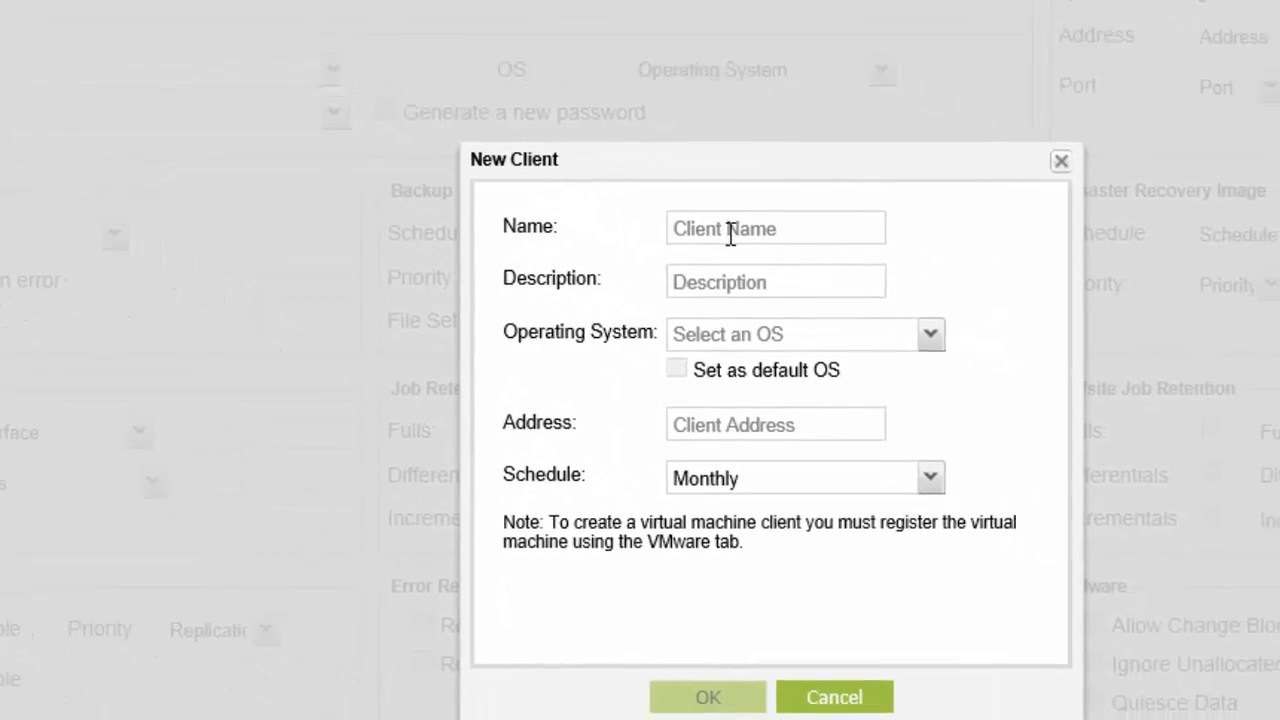
text(Win2)
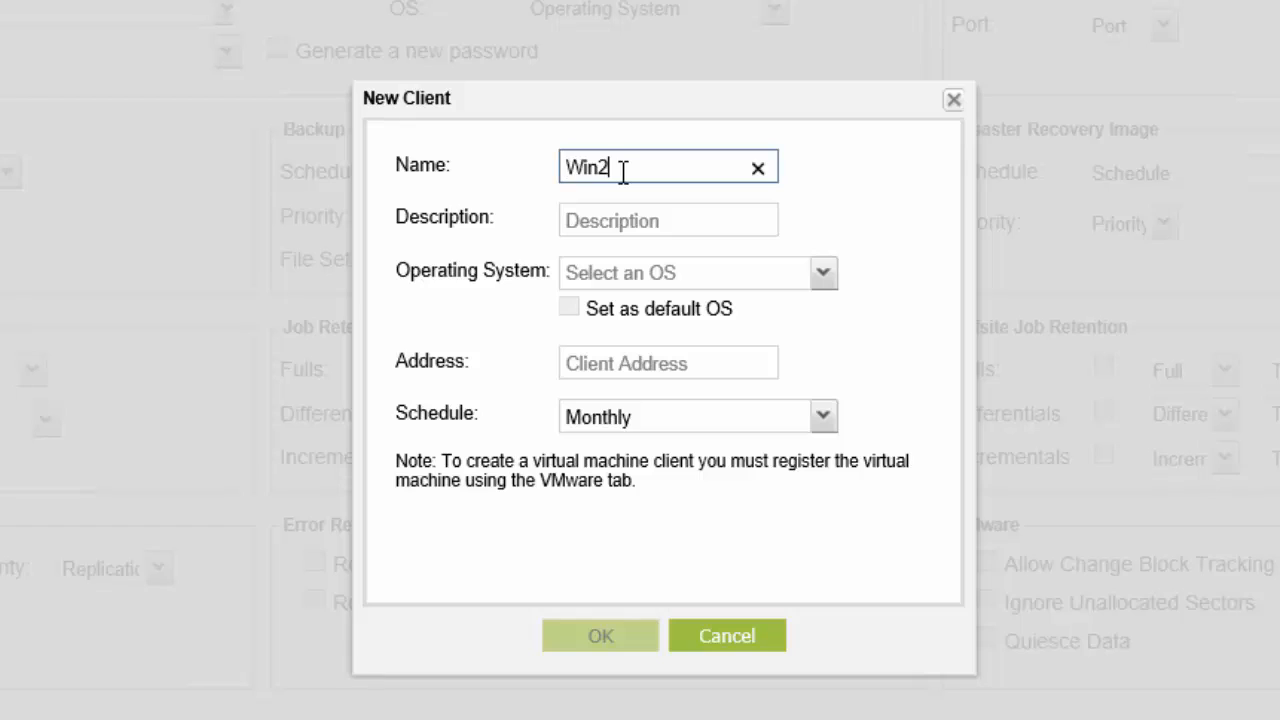
text(k8)
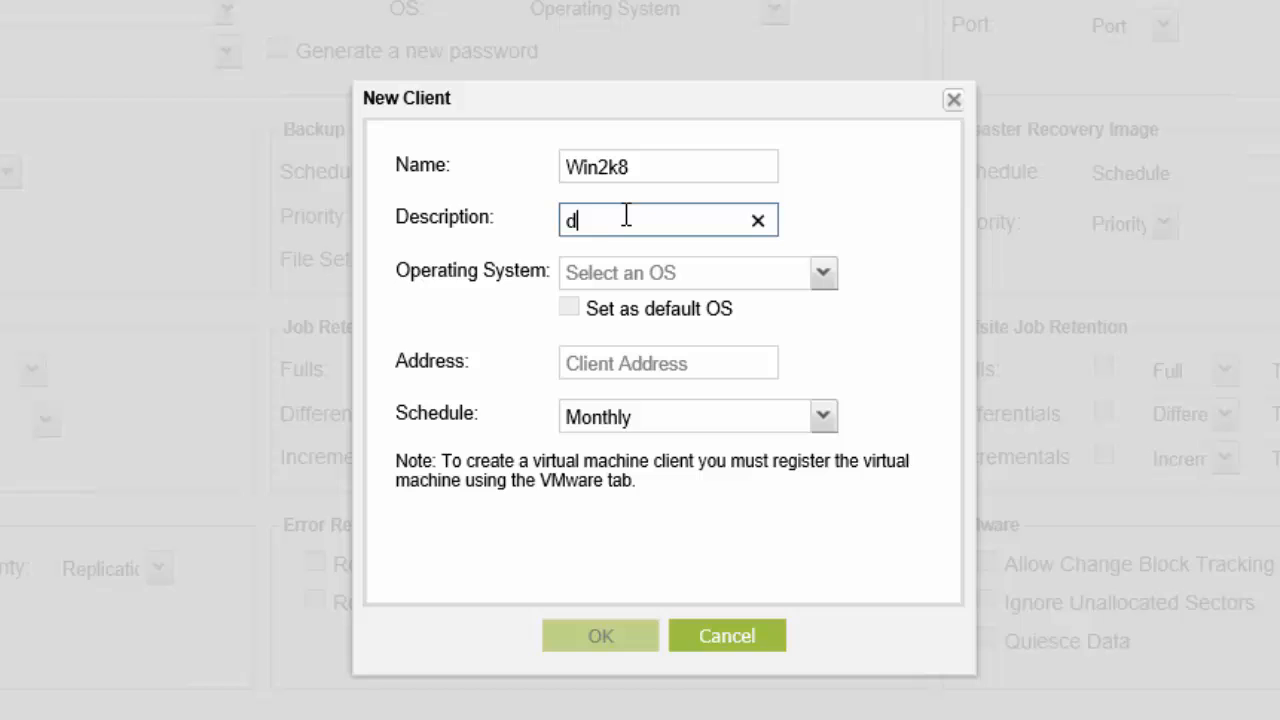
text(emo server client)
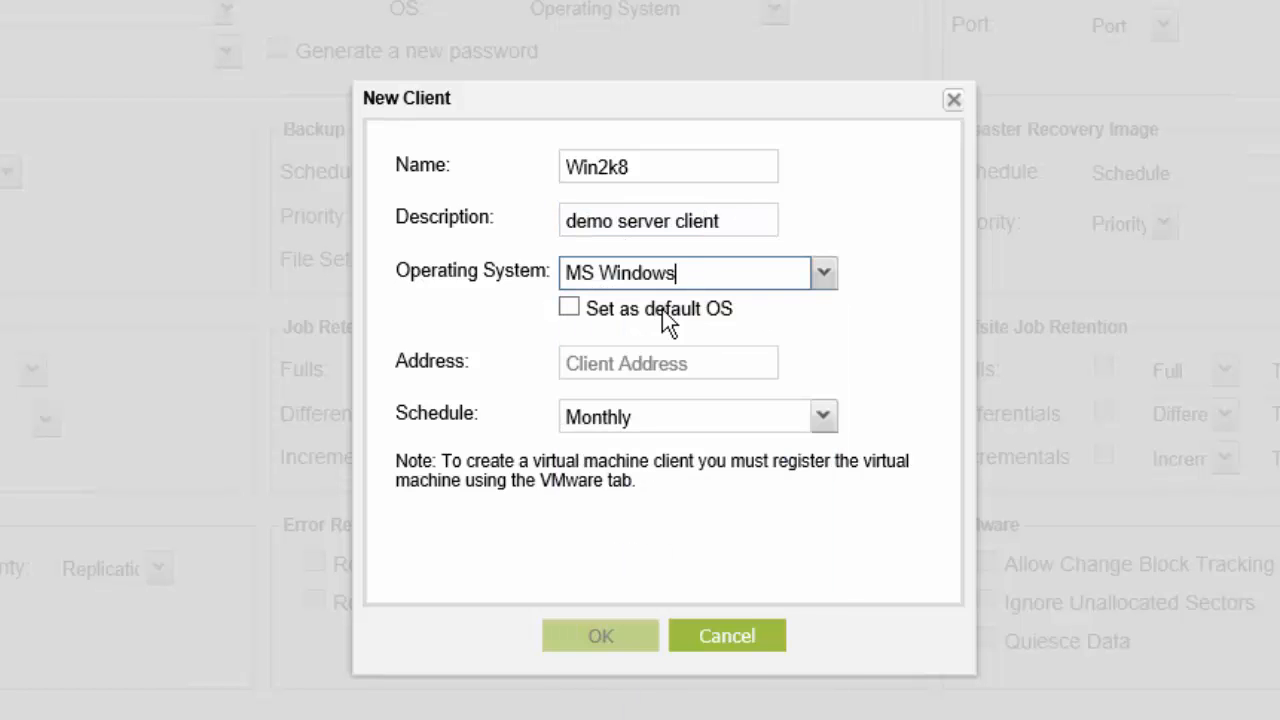
mouse_move(650, 370)
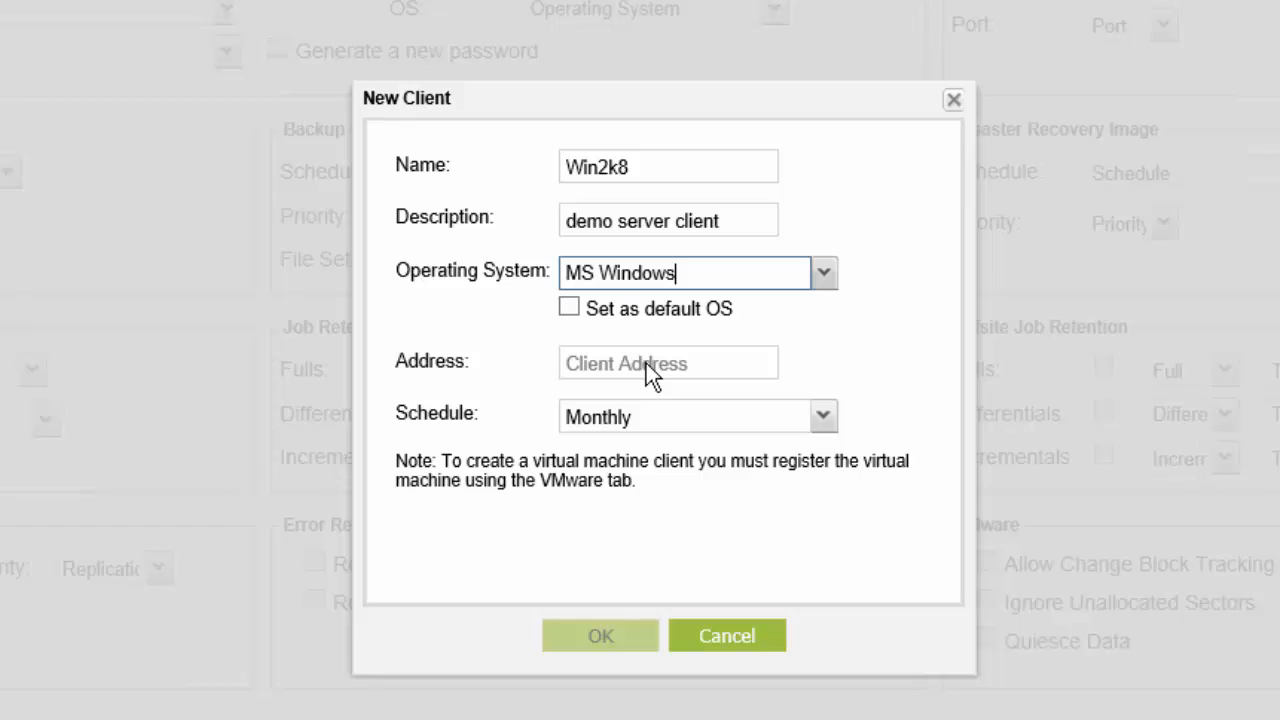
mouse_move(640, 432)
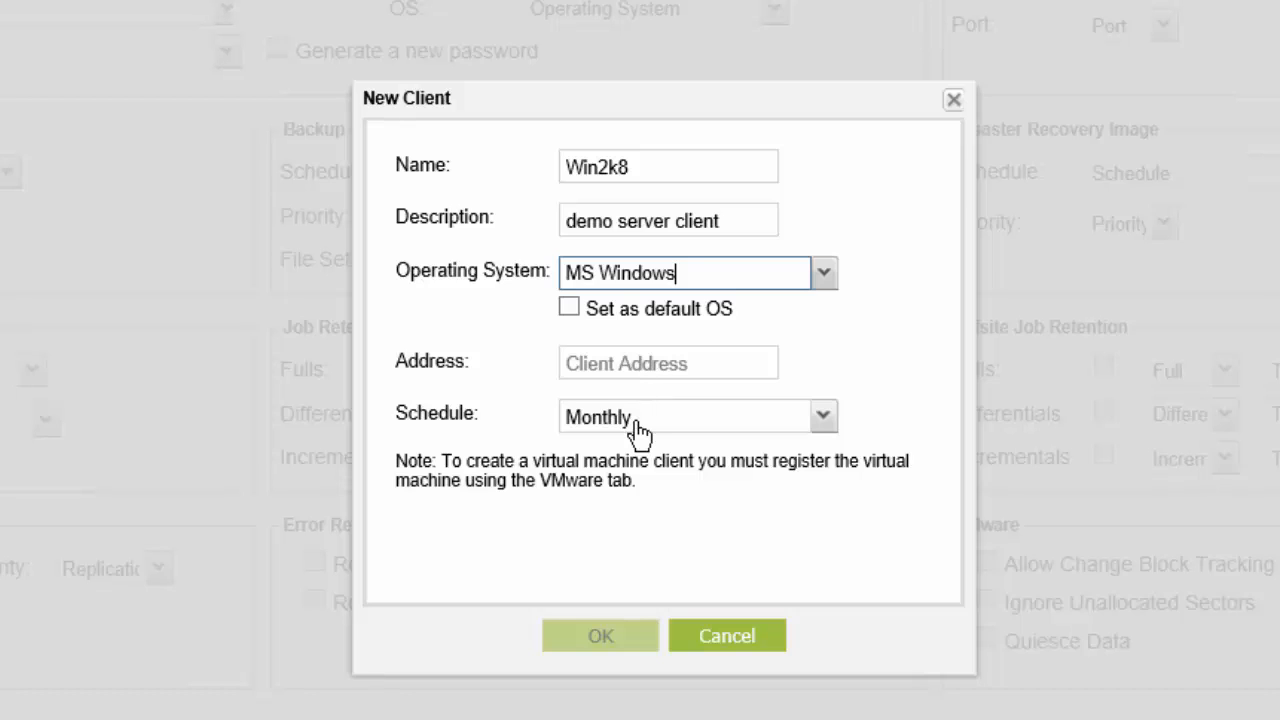
Keep the Monthly backup schedule and set the client address to 192.168.1.47
click(822, 416)
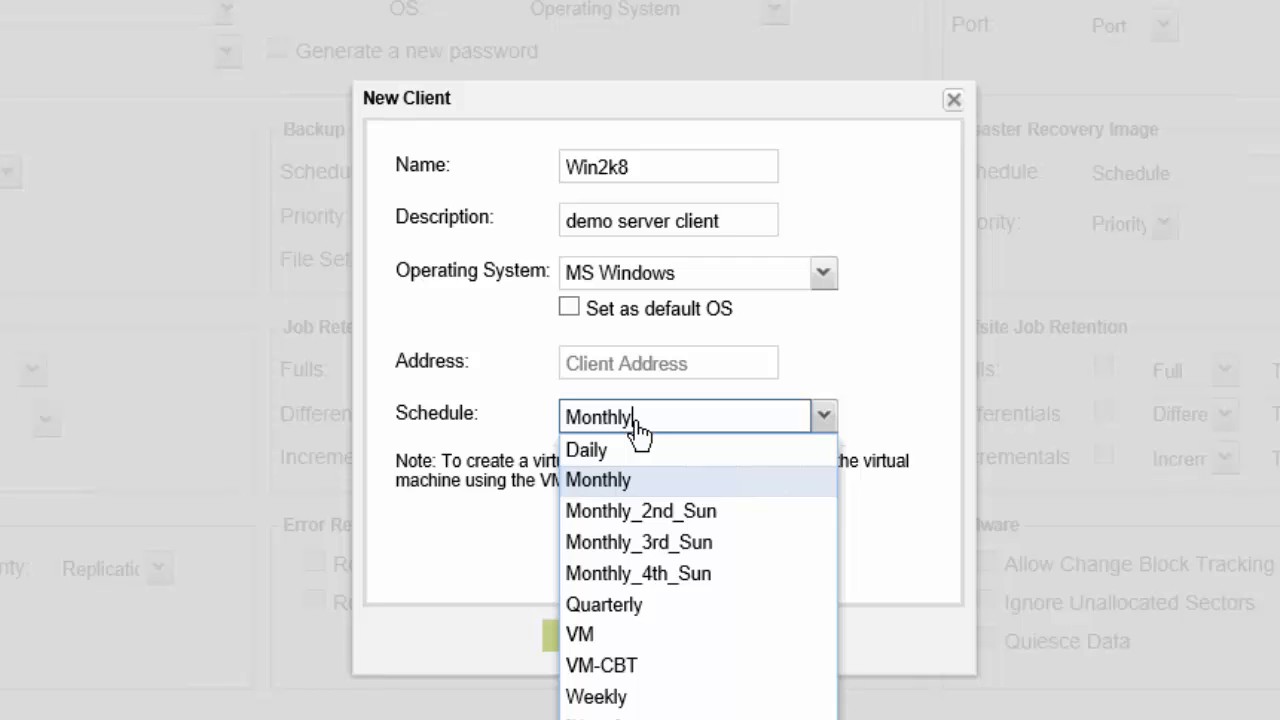
mouse_move(628, 488)
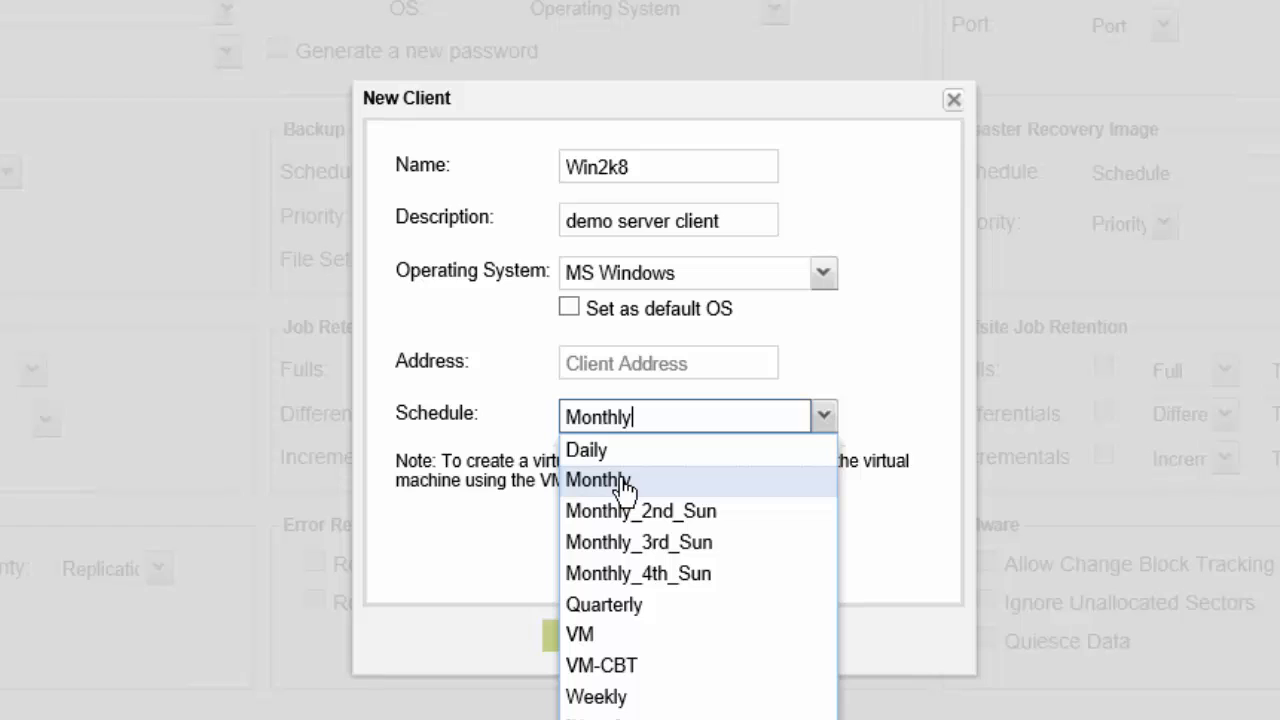
click(596, 480)
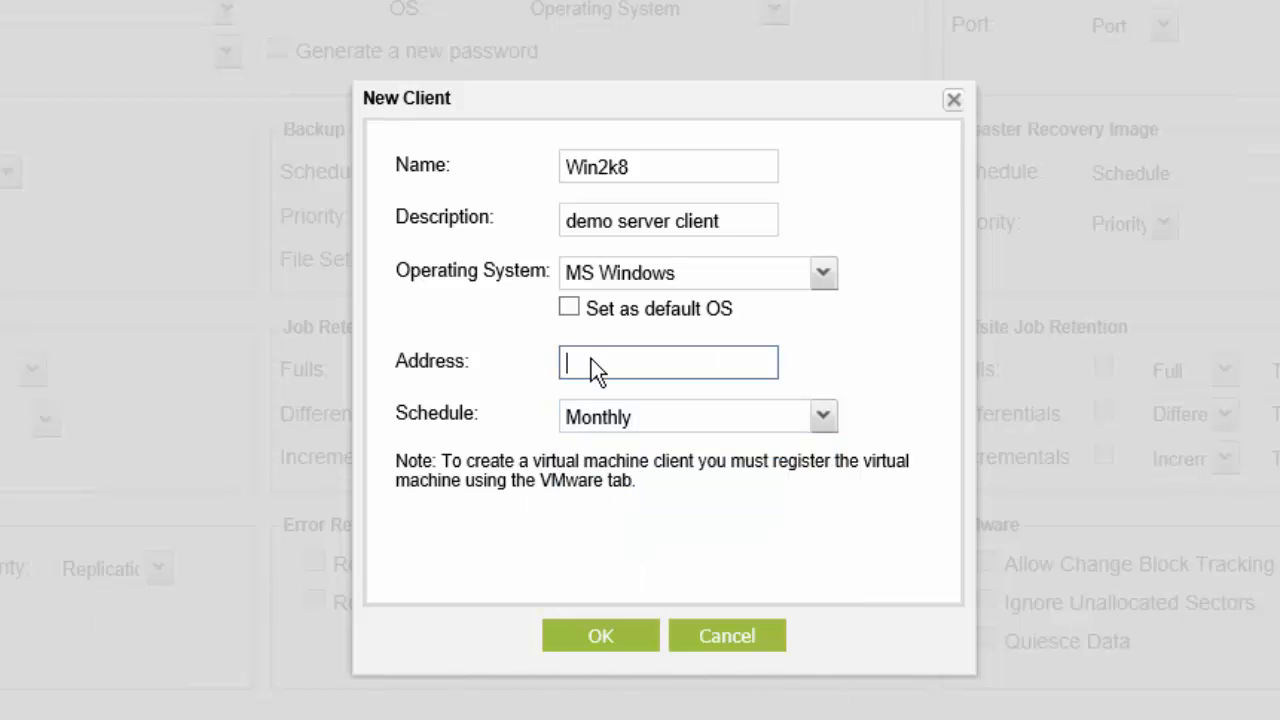
text(192.168.1.47)
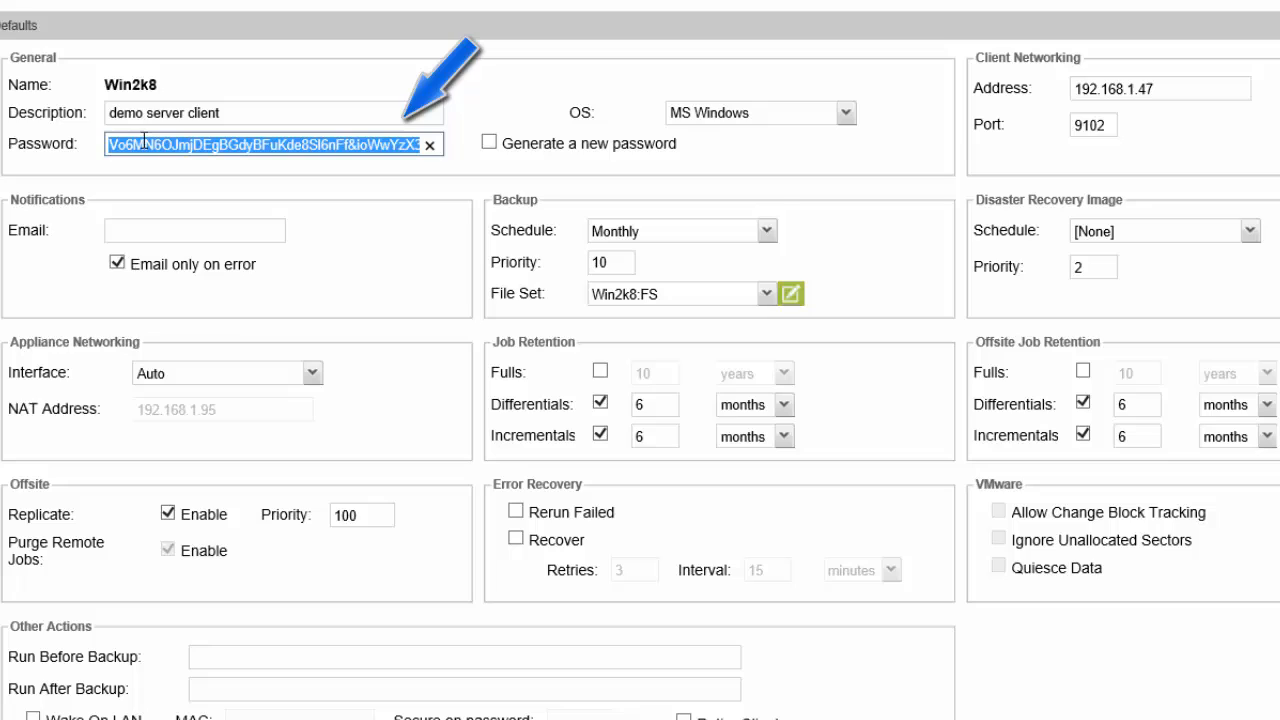
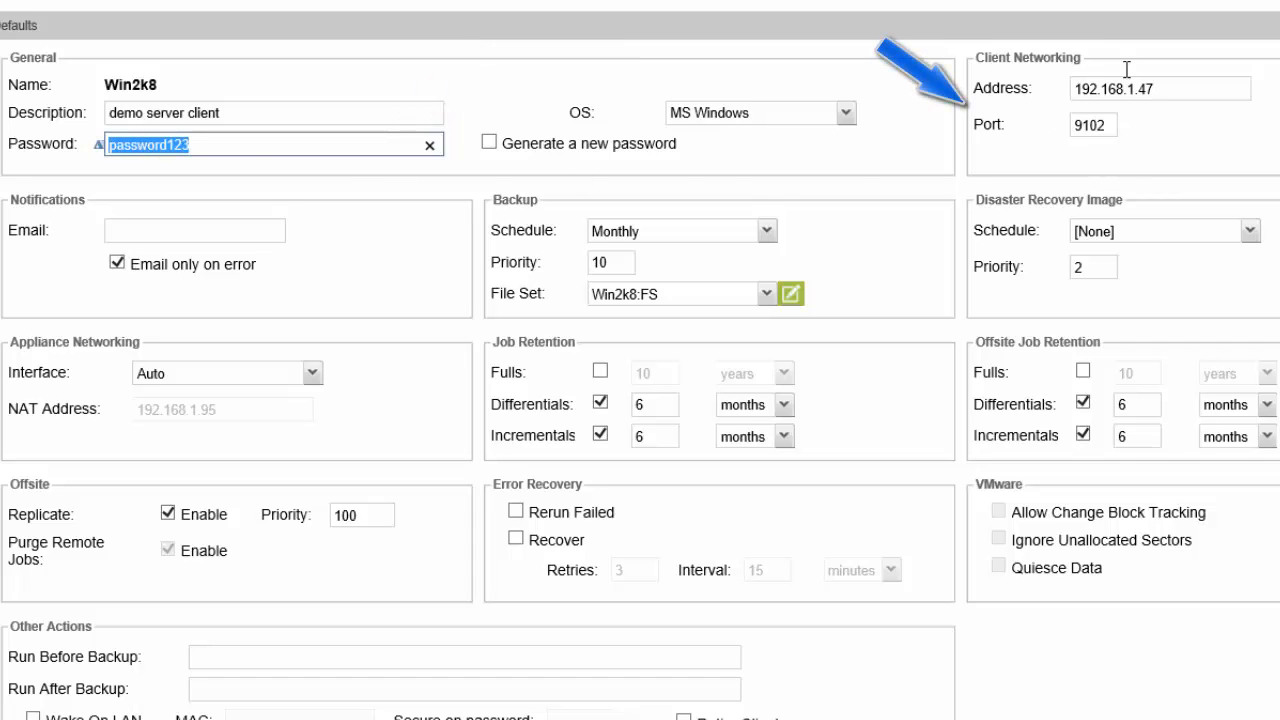
mouse_move(1148, 112)
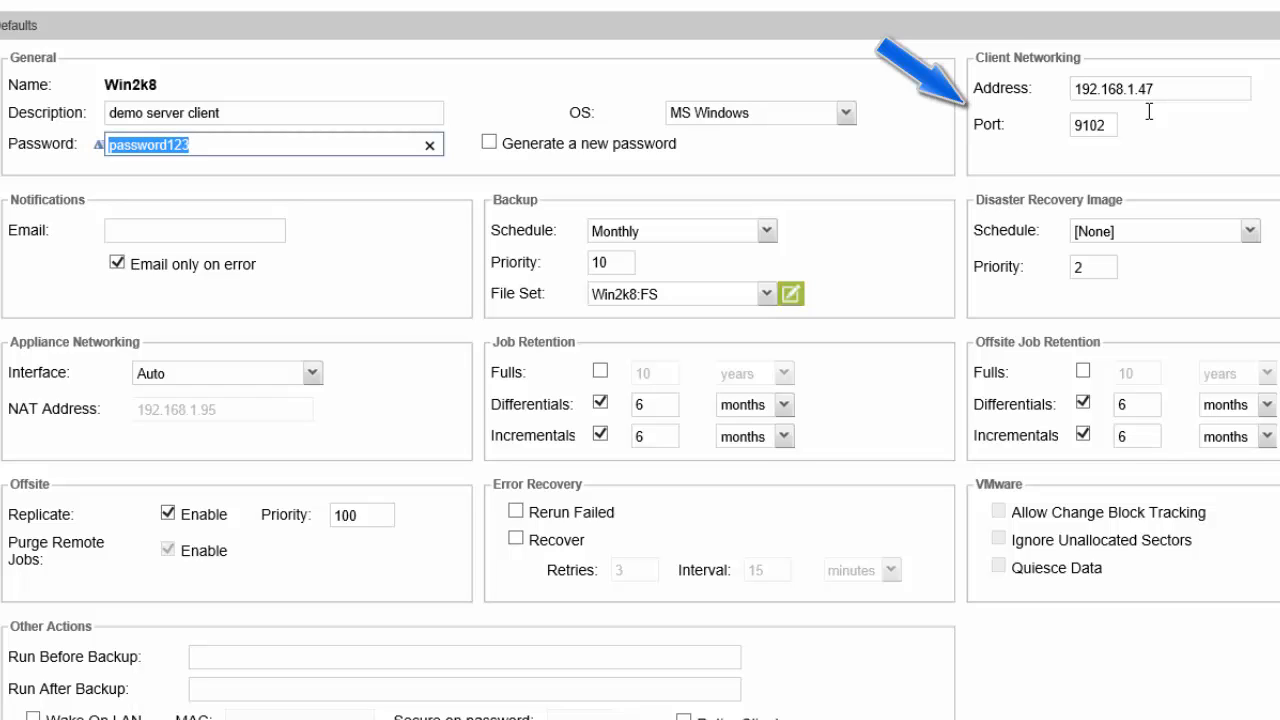
mouse_move(1152, 120)
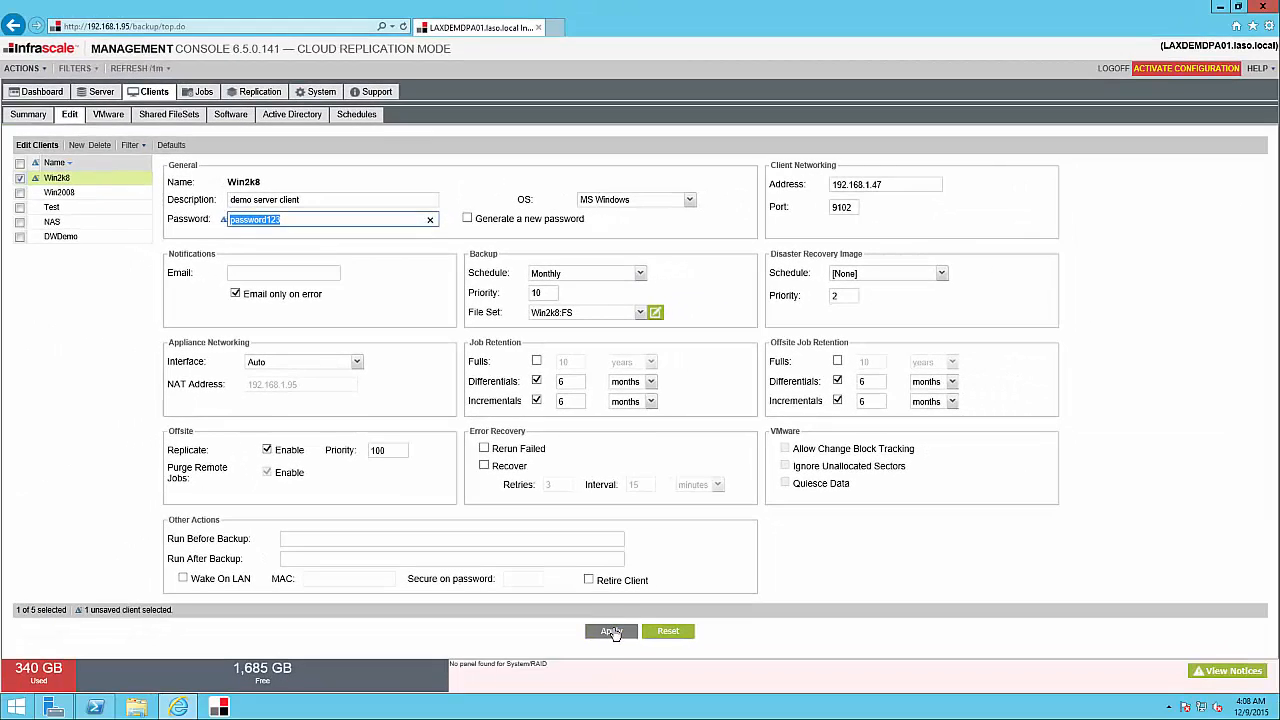
Apply the Win2k8 client changes, activate the configuration and confirm the Configuration Saved dialog
click(612, 632)
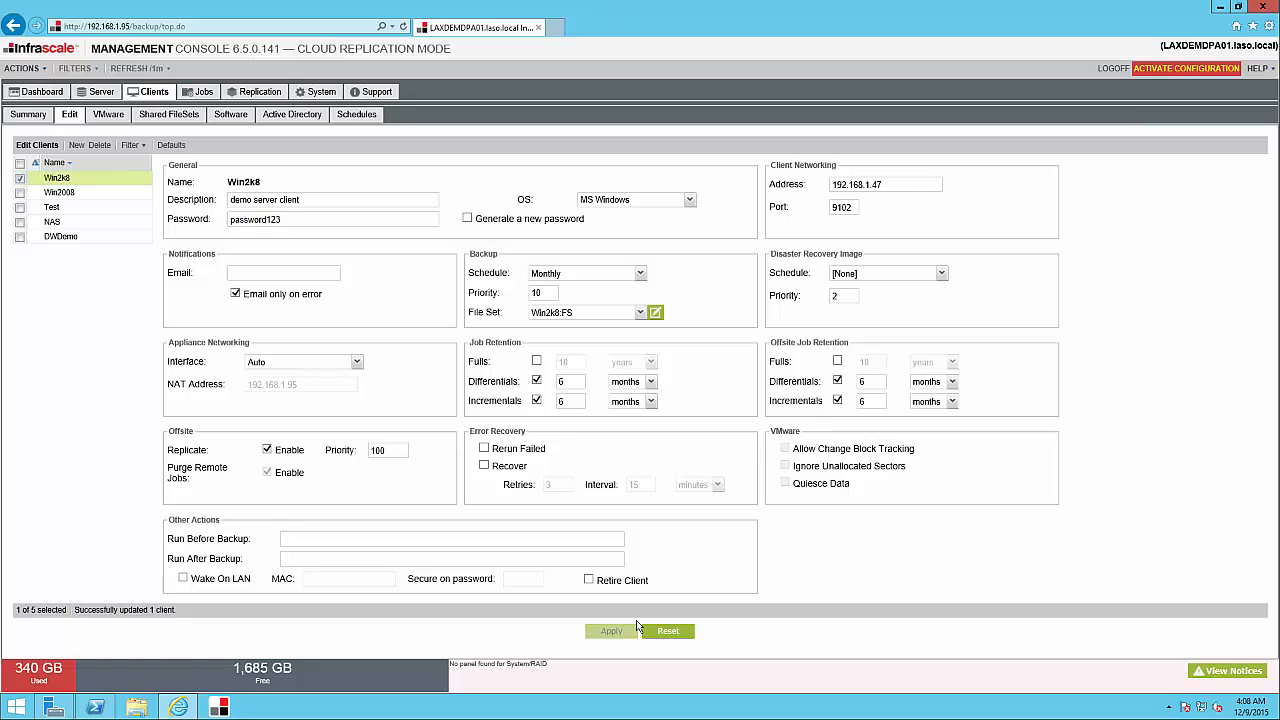
mouse_move(1182, 76)
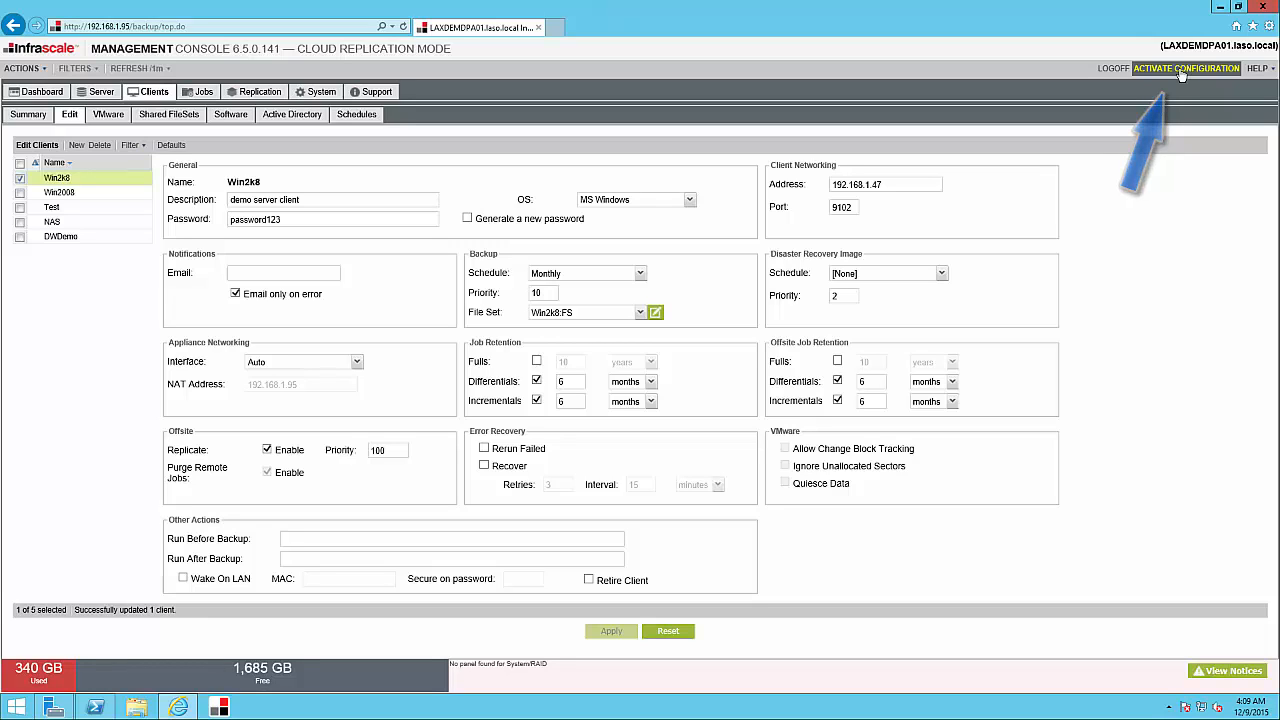
click(1186, 68)
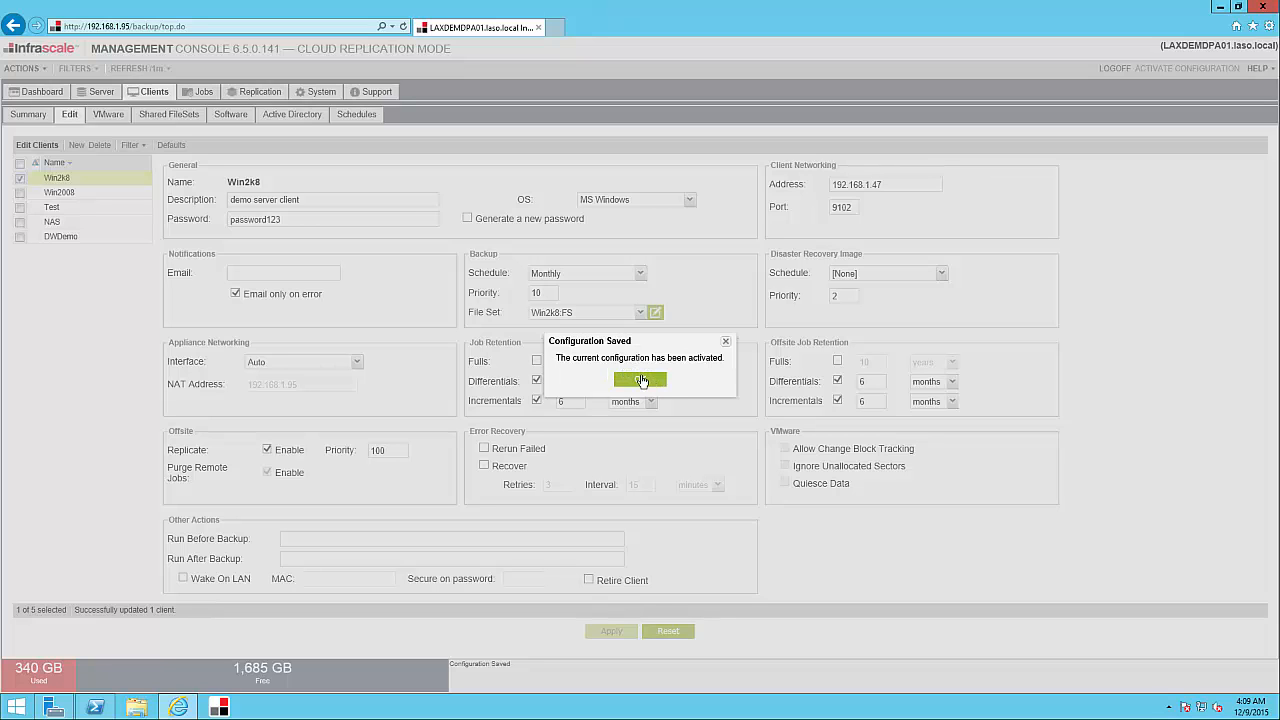
click(640, 380)
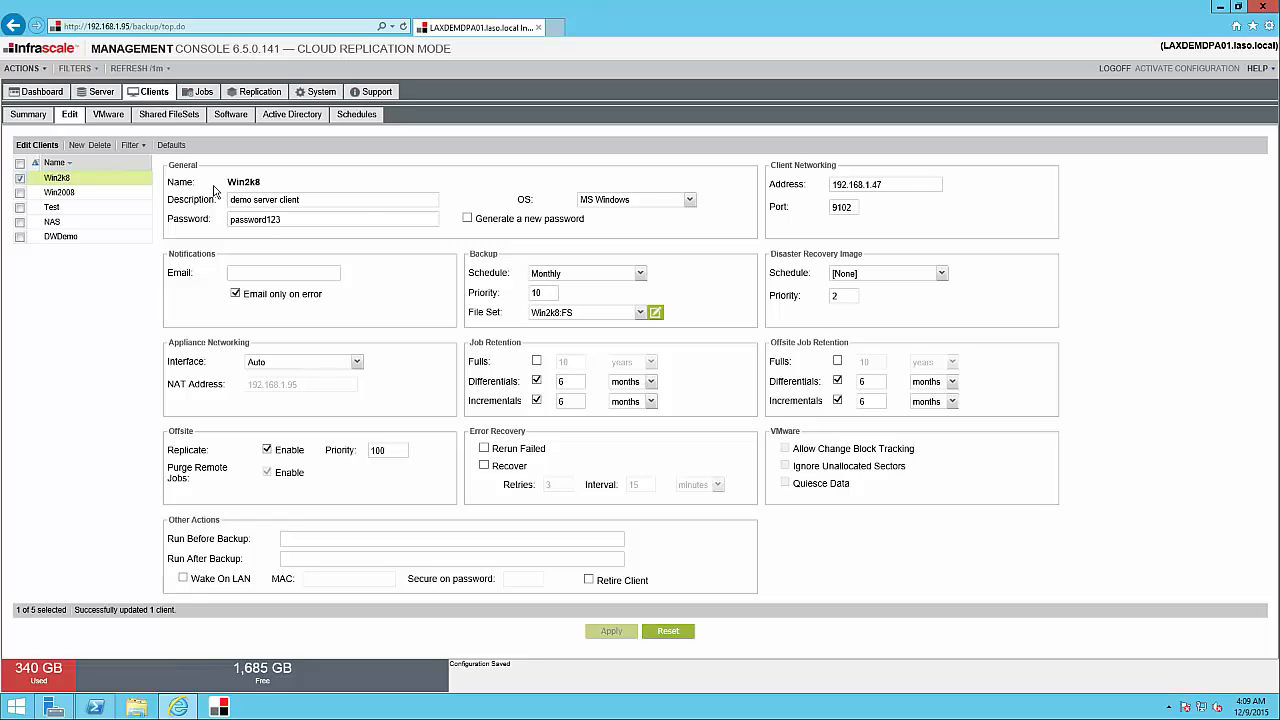
mouse_move(256, 212)
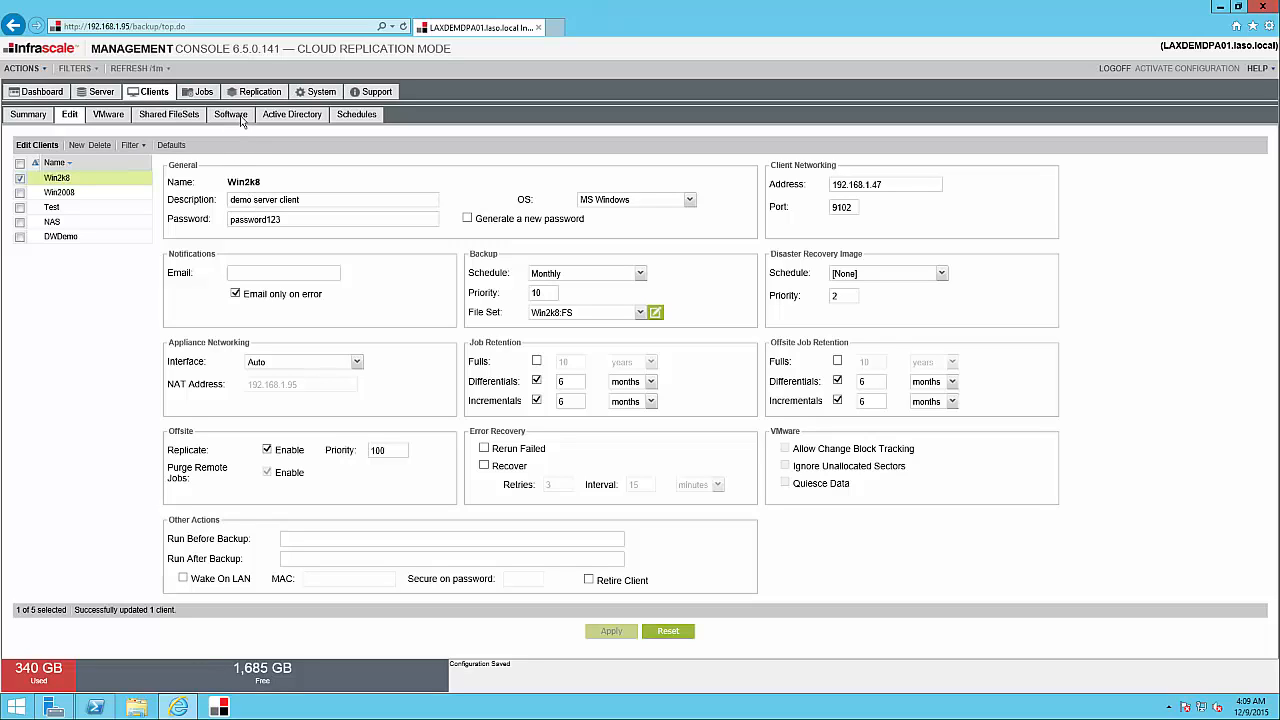
Show the Software downloads listing clients for Windows, Linux, Mac OS X, Solaris and more
click(230, 114)
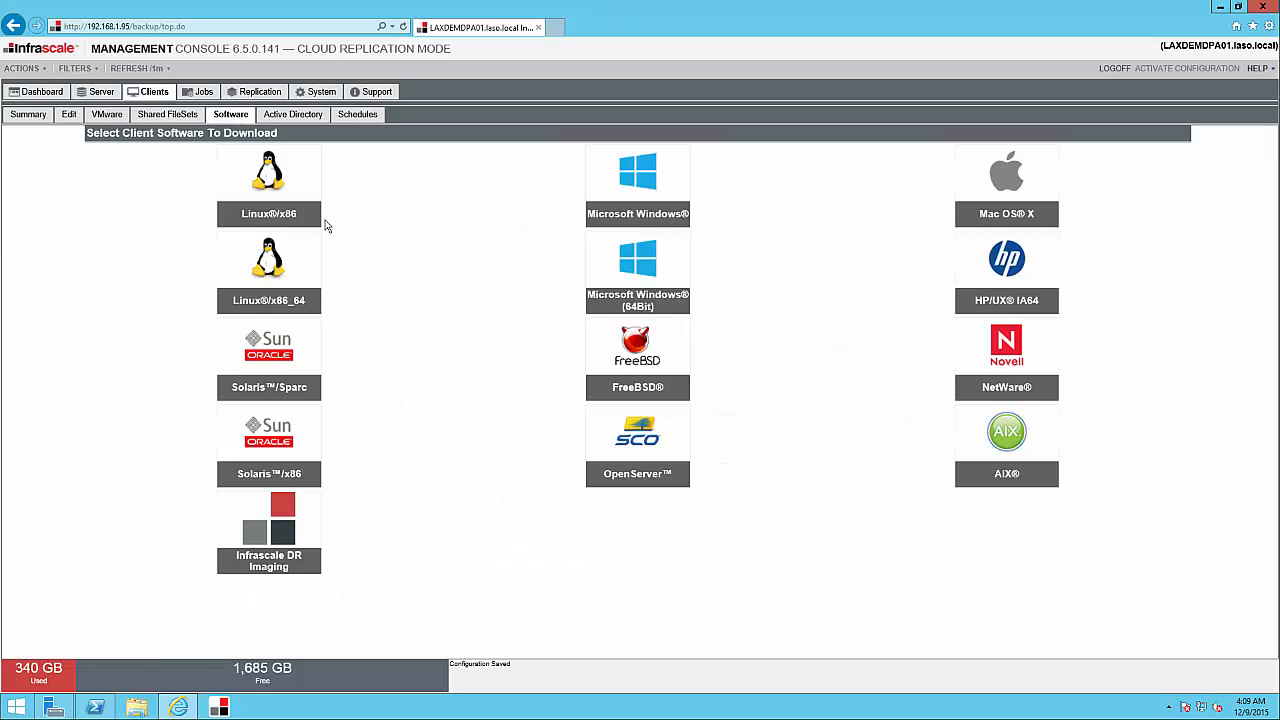
mouse_move(556, 218)
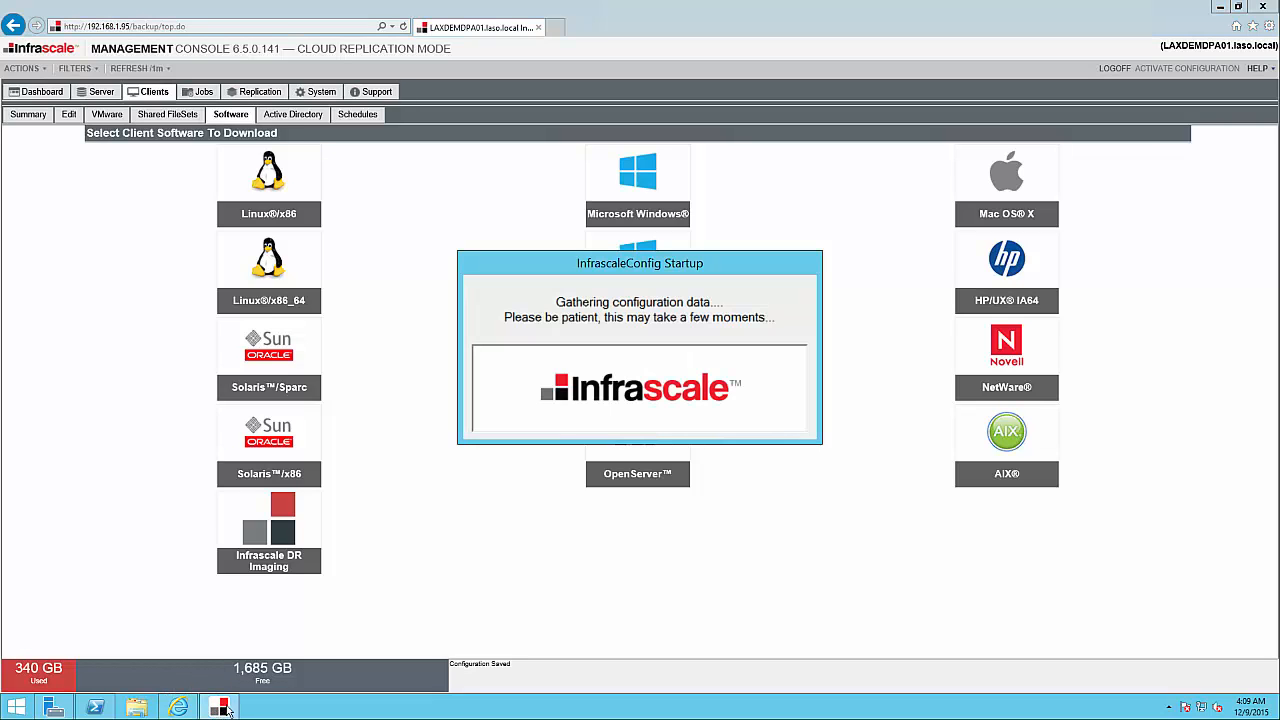
mouse_move(412, 584)
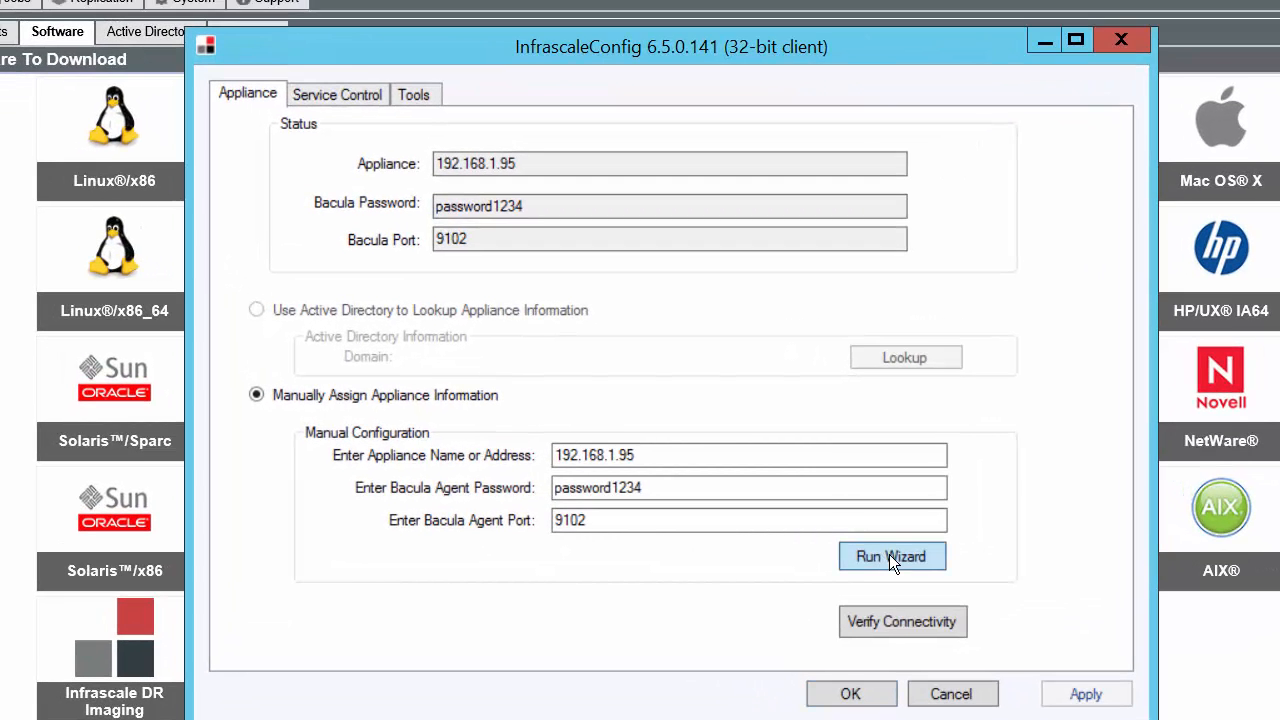
Start the Client Setup Wizard and automatically locate appliance LAXDEMDPA01.laso.local
click(890, 556)
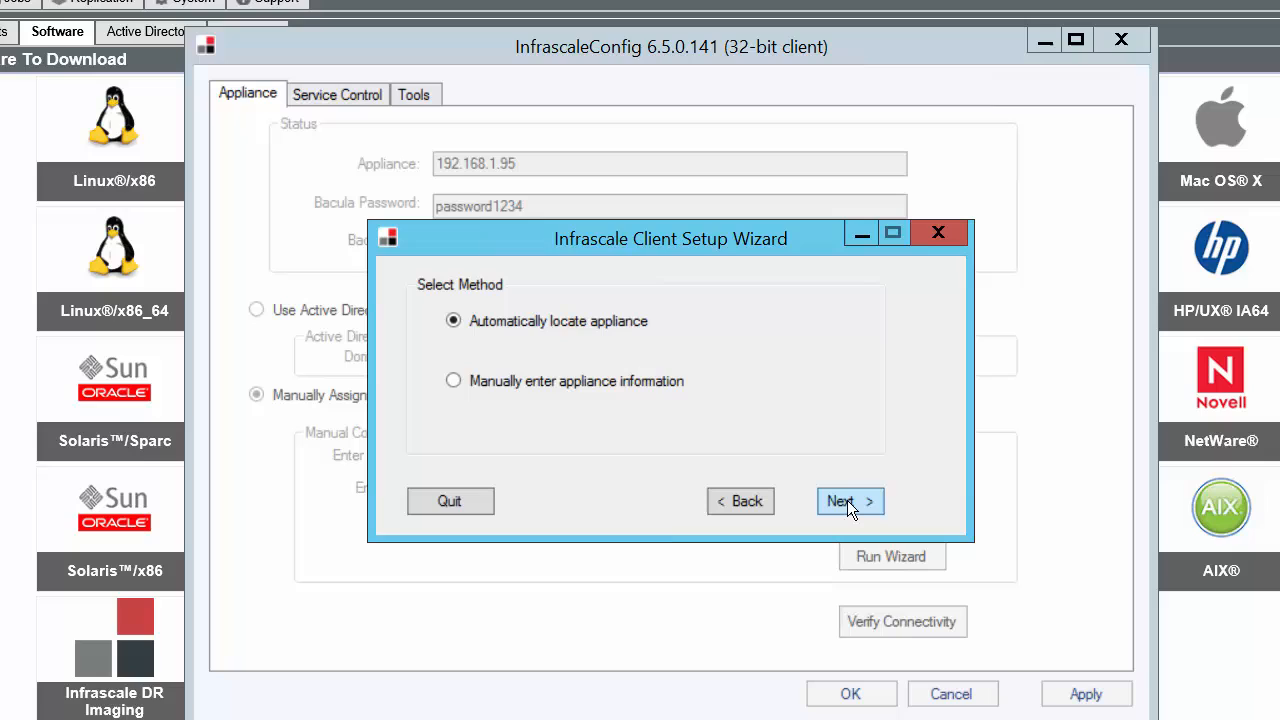
mouse_move(550, 332)
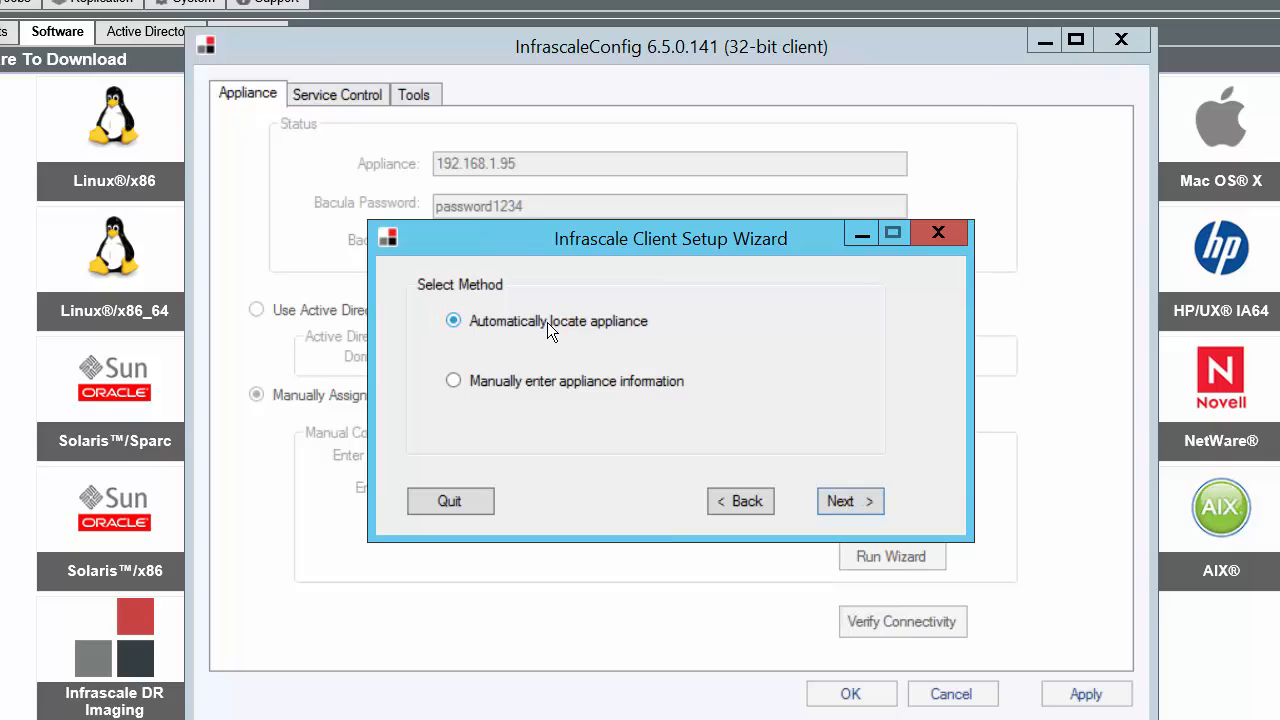
mouse_move(642, 338)
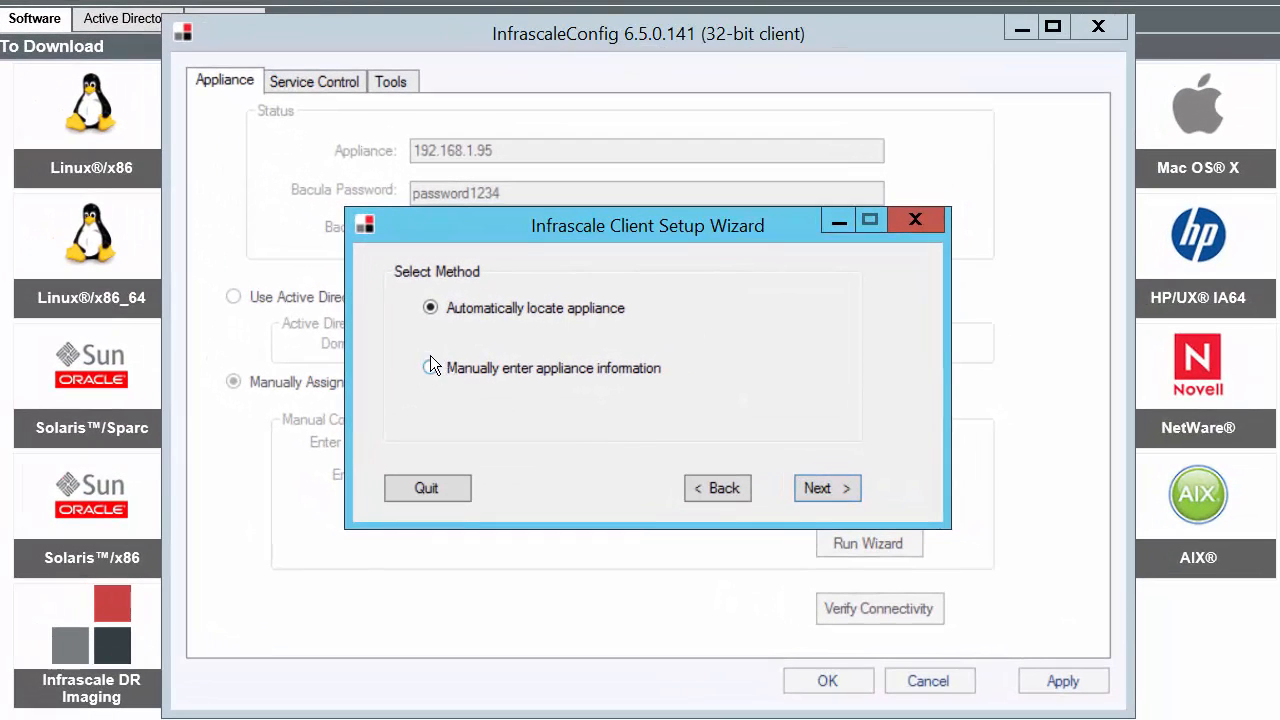
mouse_move(848, 490)
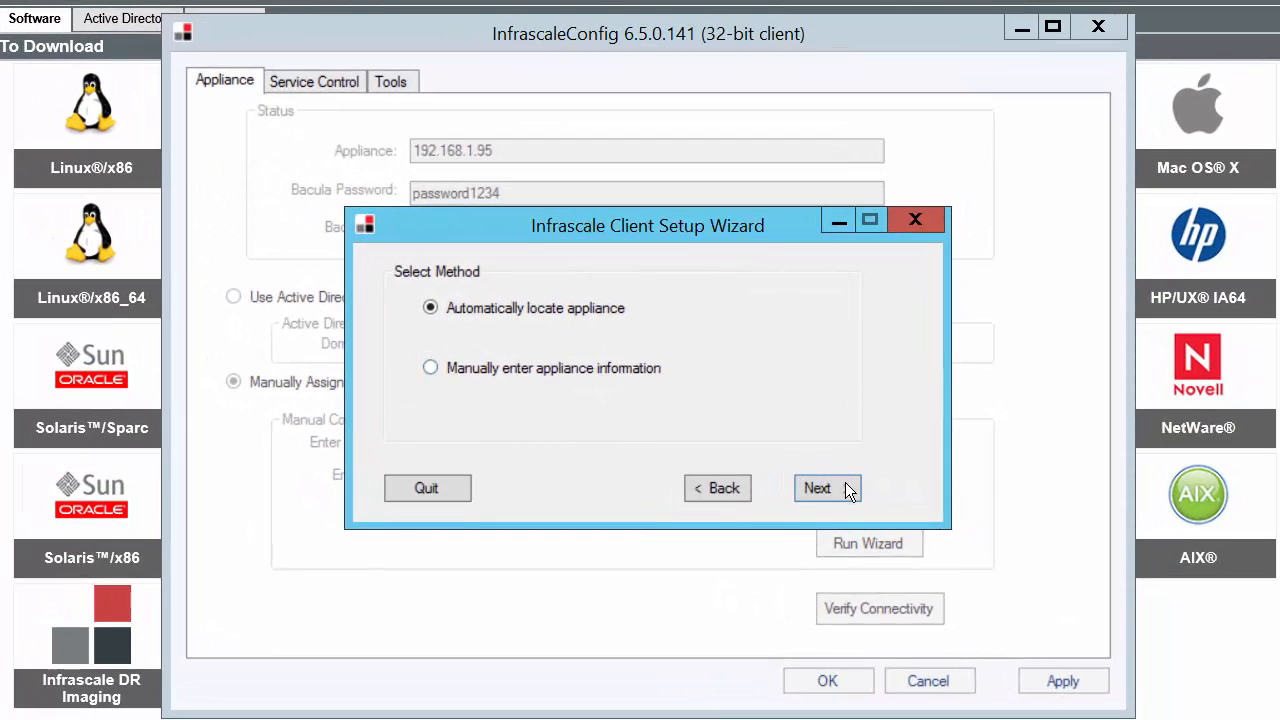
click(816, 488)
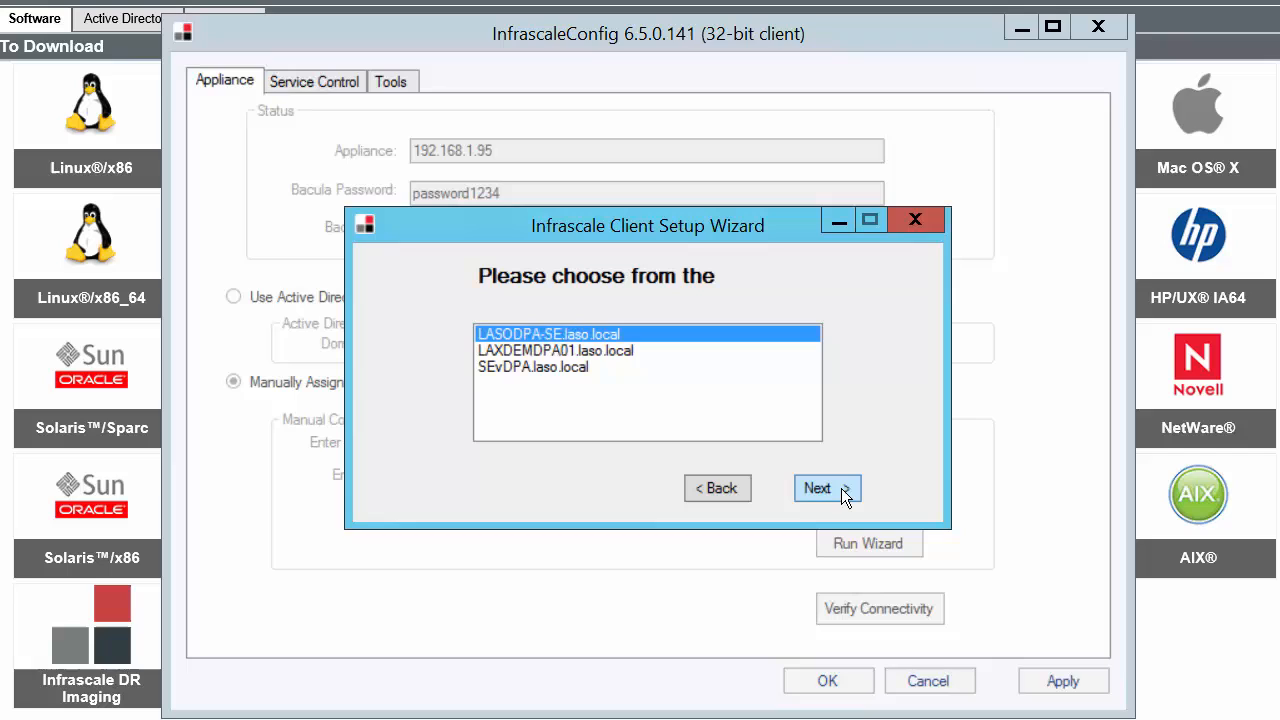
mouse_move(596, 366)
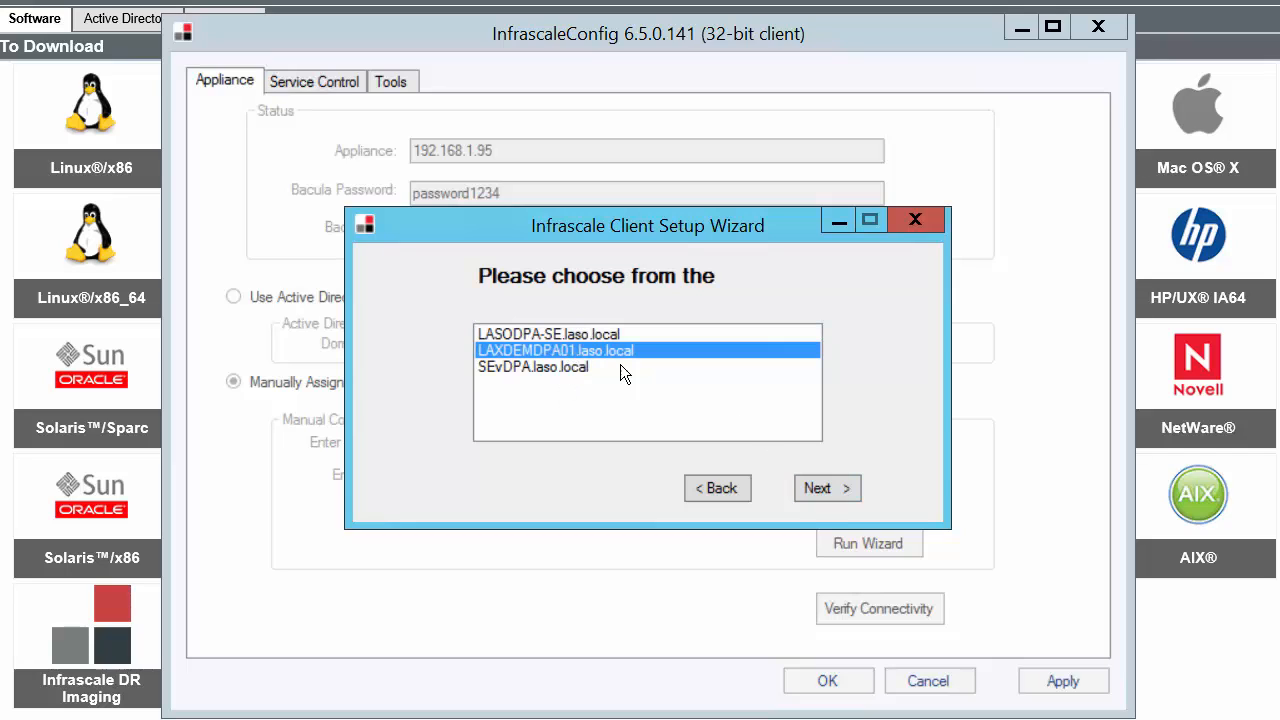
click(826, 488)
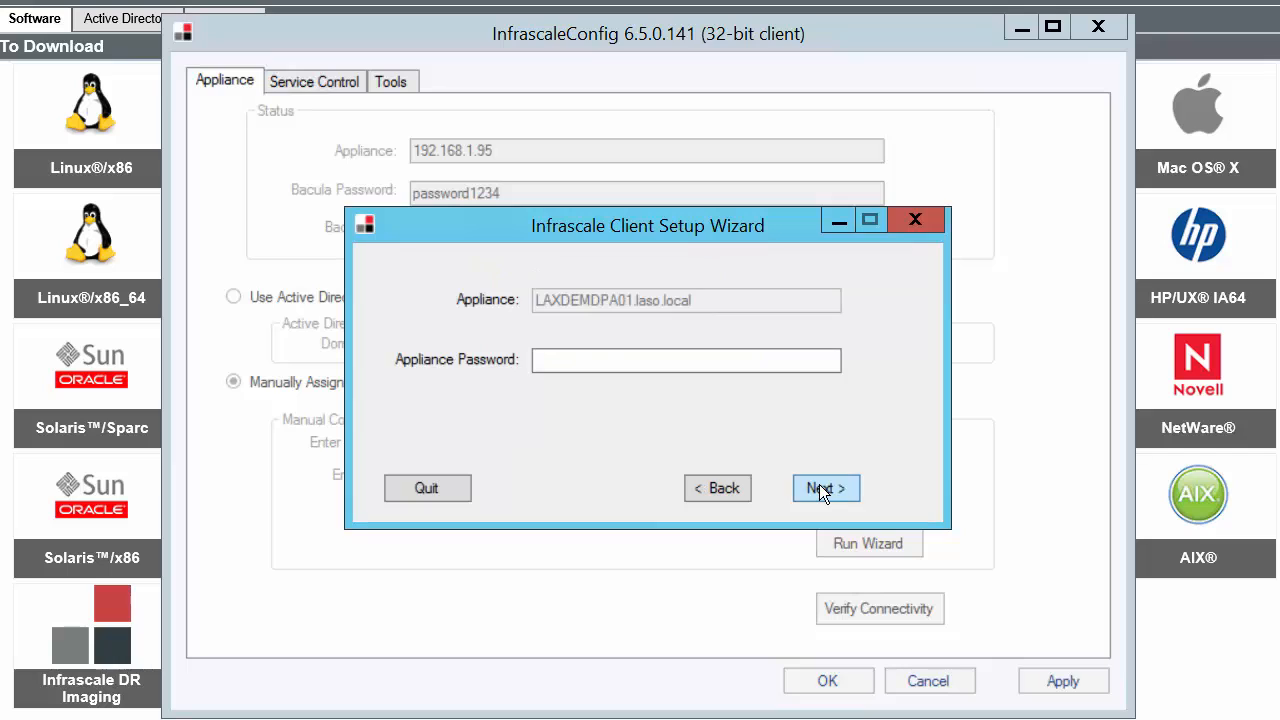
Enter the appliance password, choose Win2k8 as the client and save the configuration
click(686, 360)
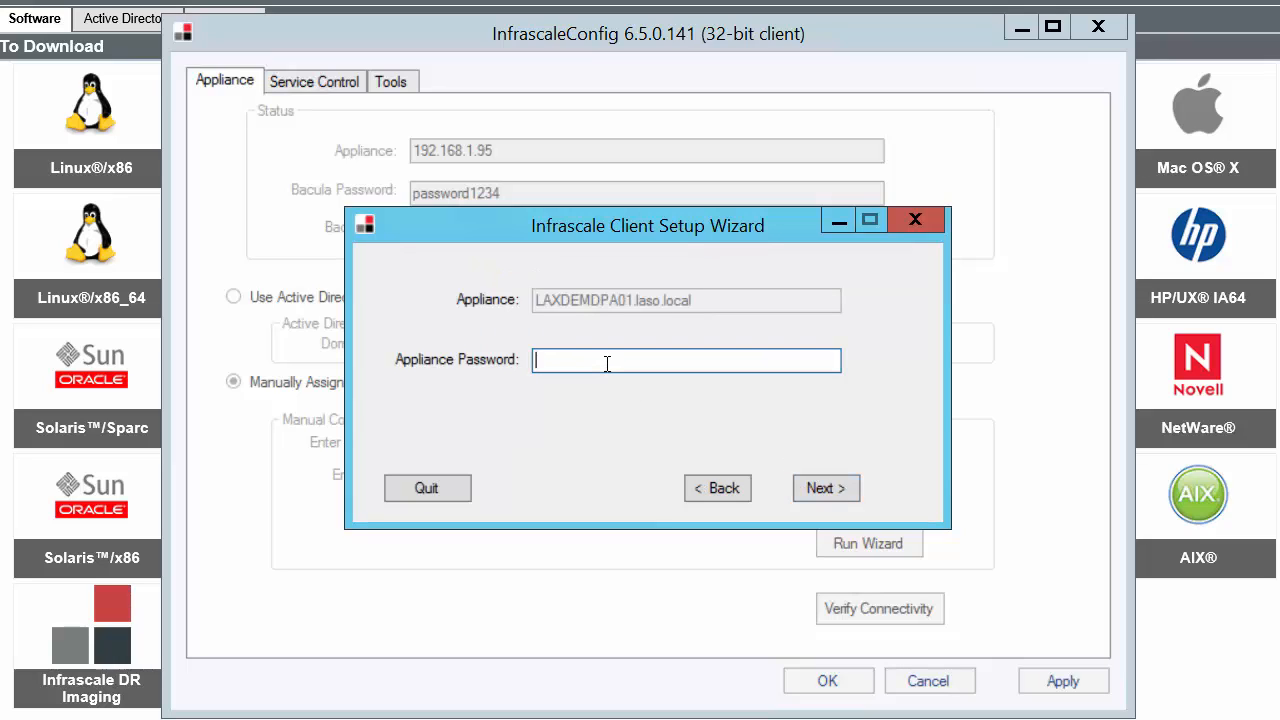
text(1)
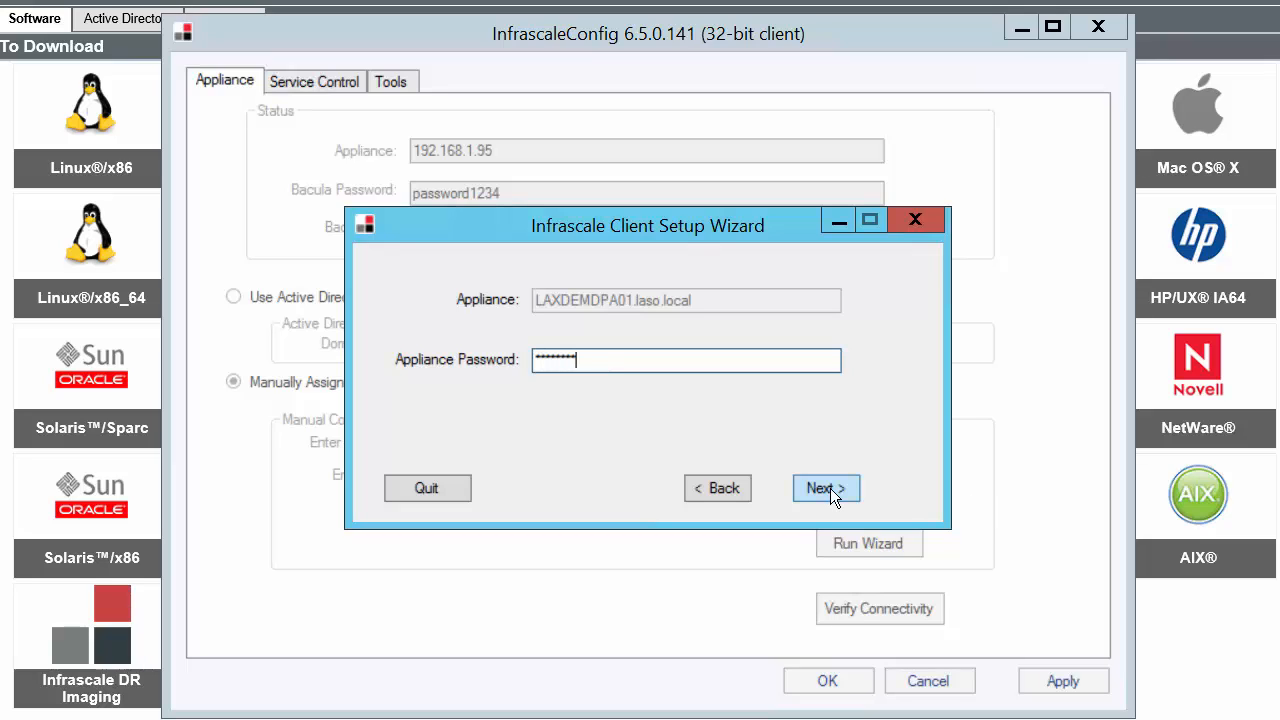
click(820, 488)
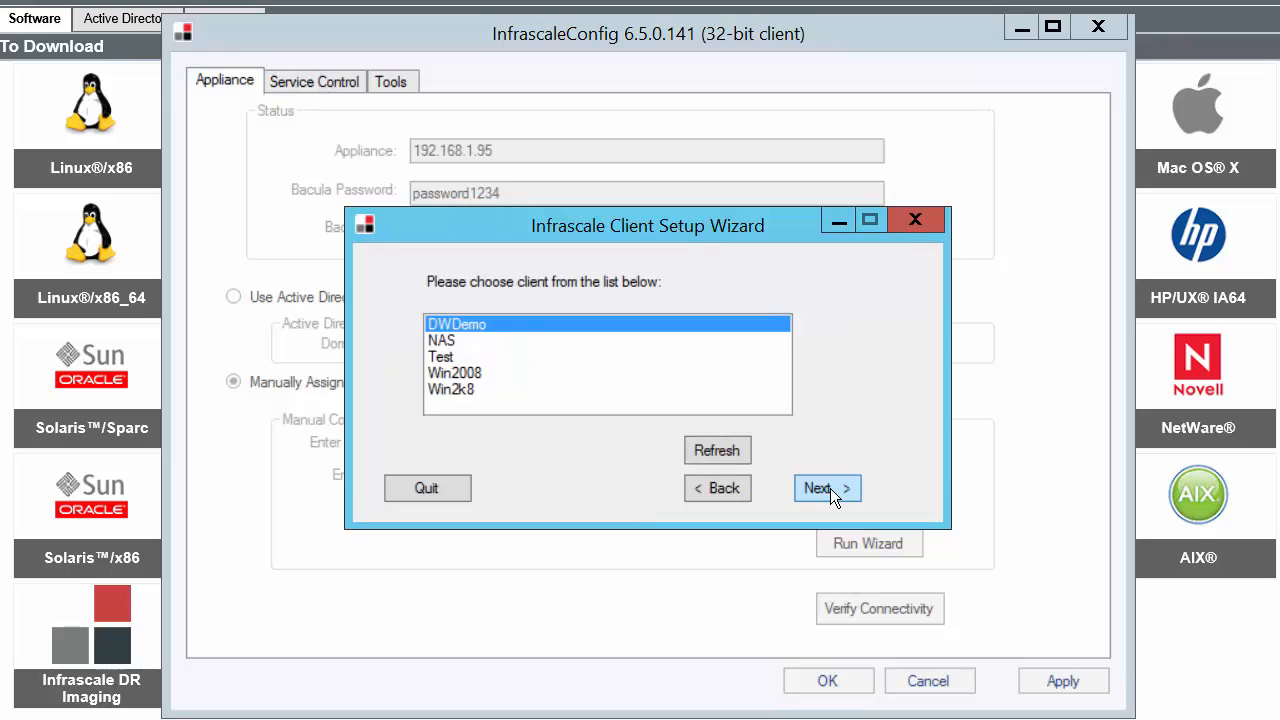
mouse_move(462, 400)
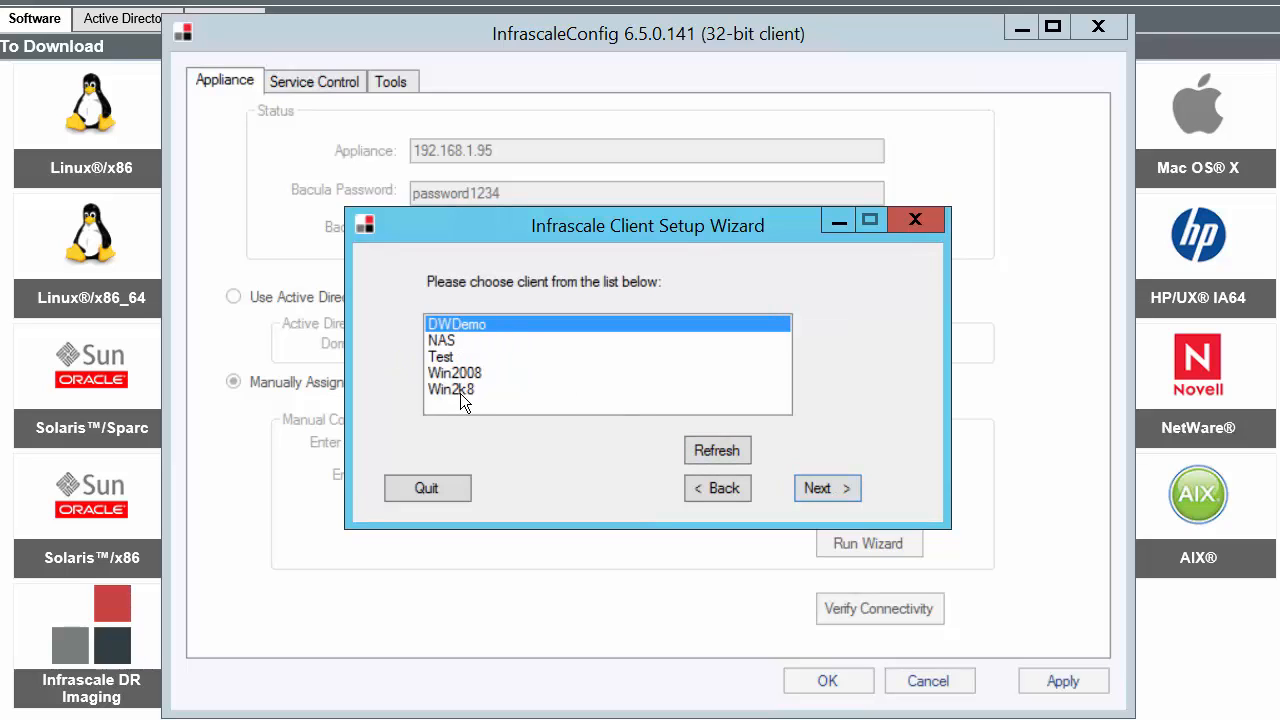
click(450, 390)
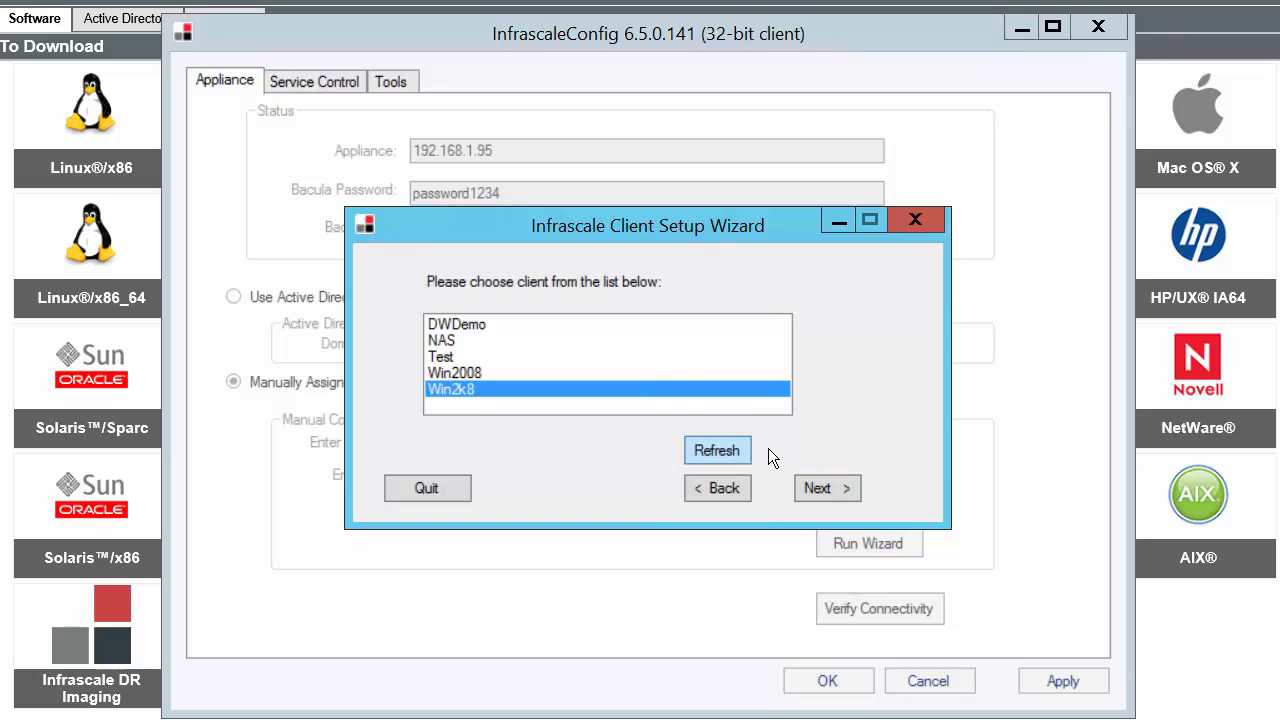
click(826, 488)
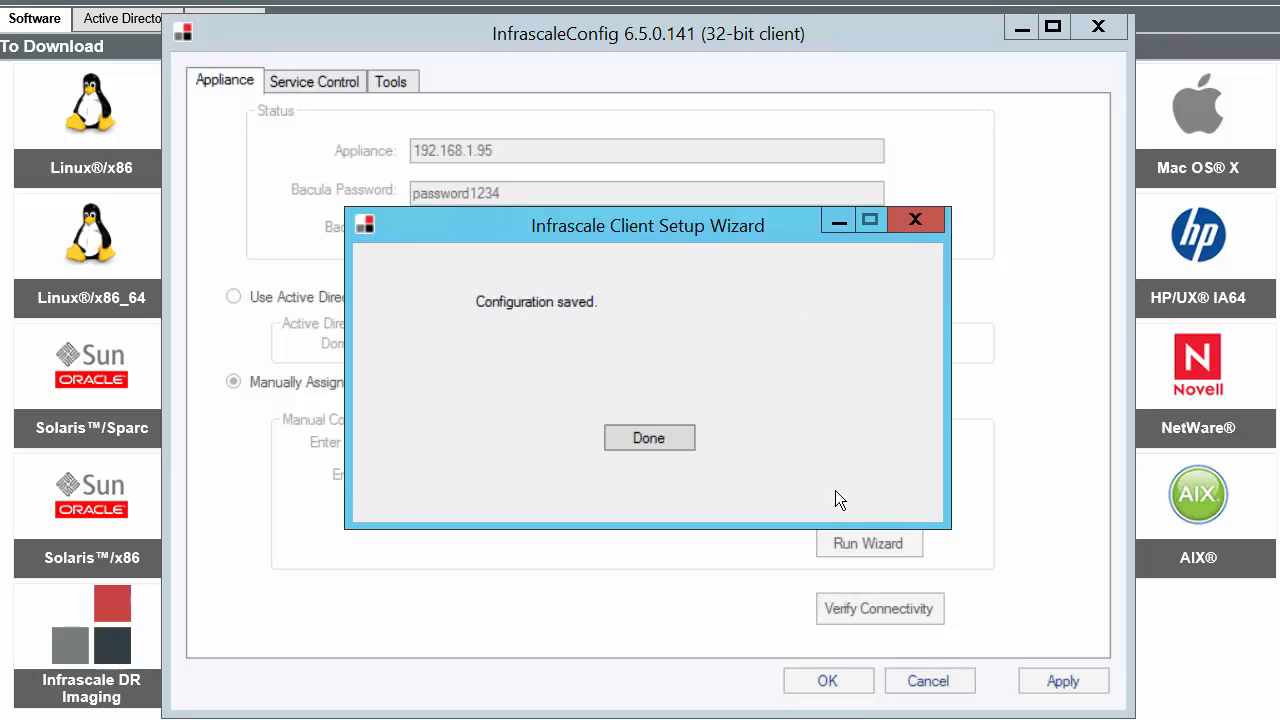
mouse_move(648, 438)
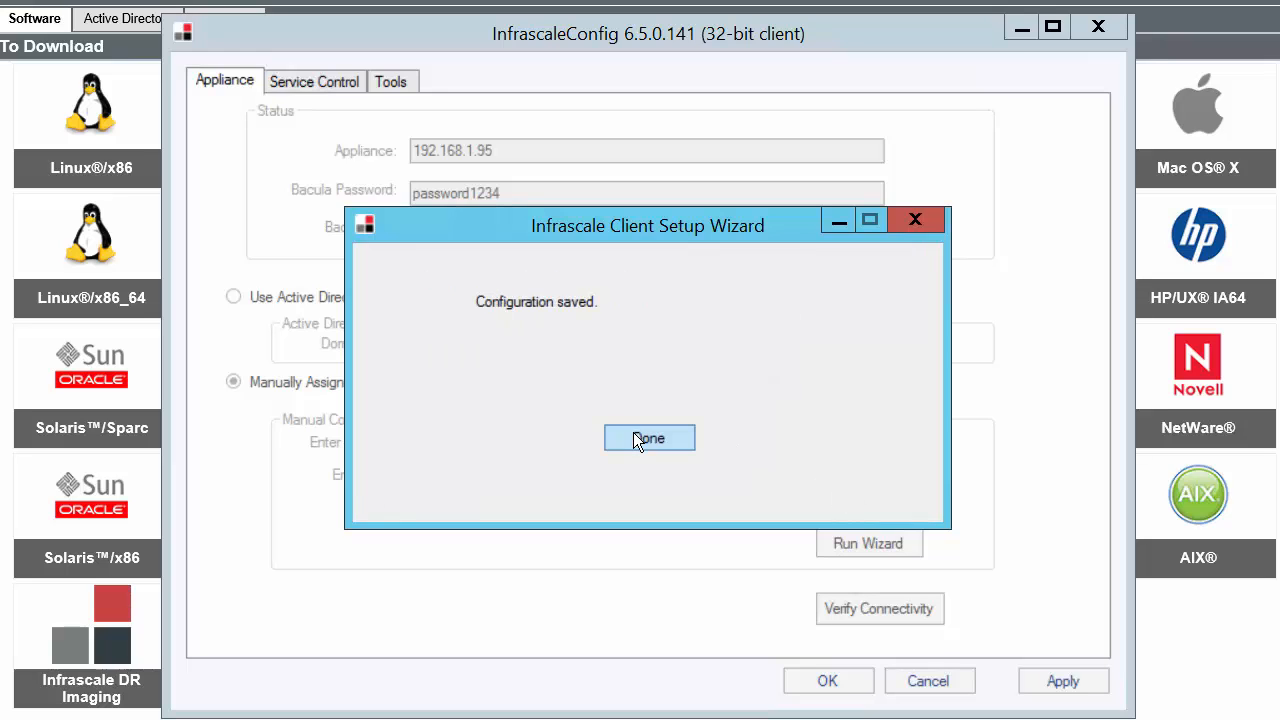
Finish the Client Setup Wizard with Done, closing InfrascaleConfig
click(648, 438)
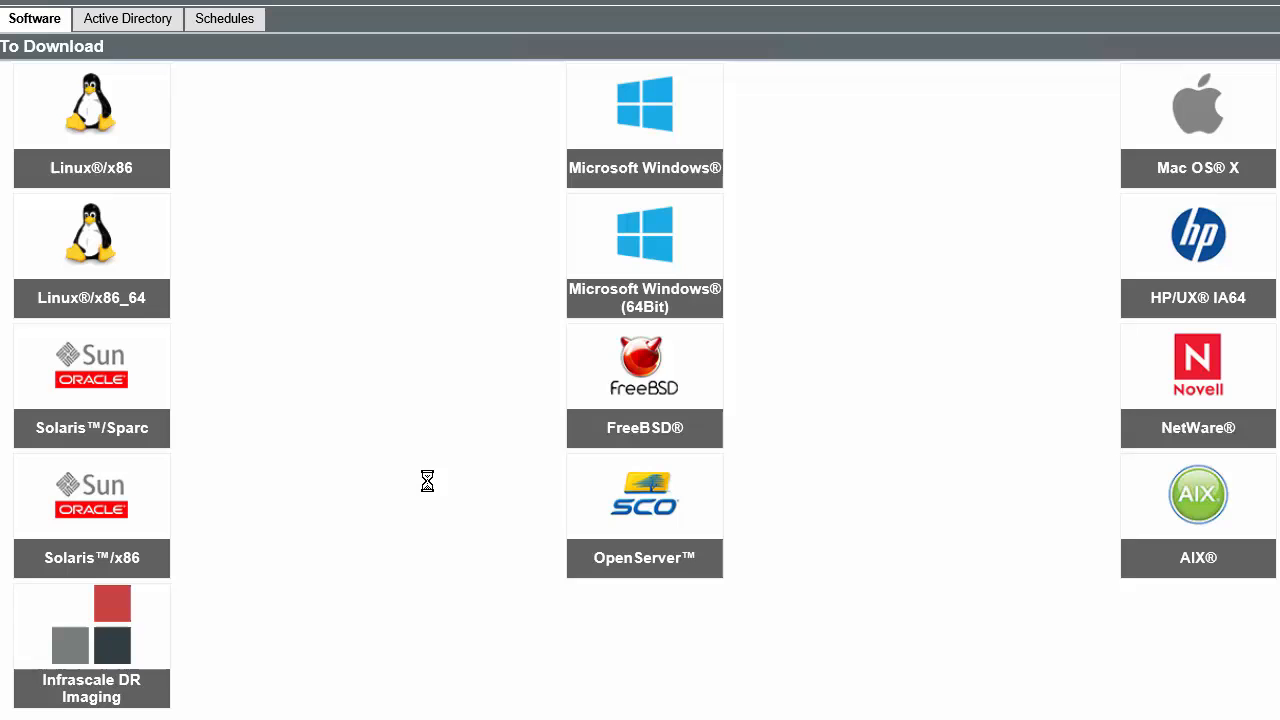
mouse_move(452, 484)
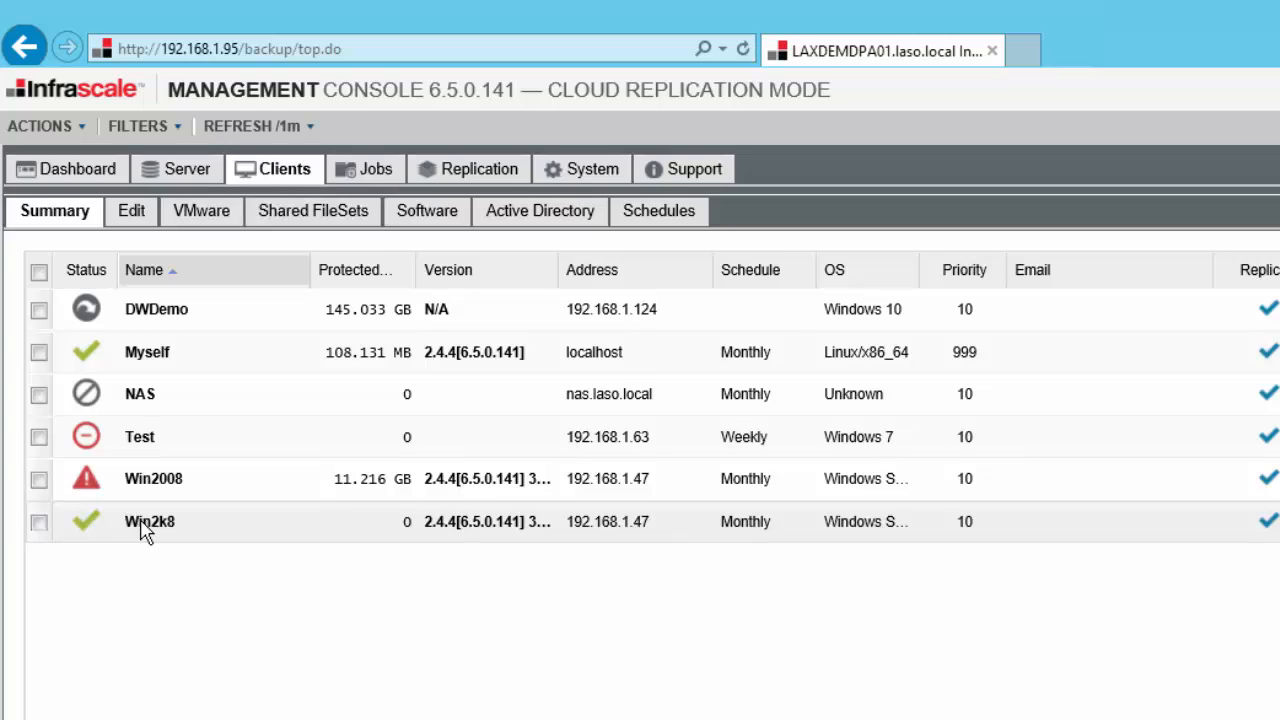
mouse_move(540, 212)
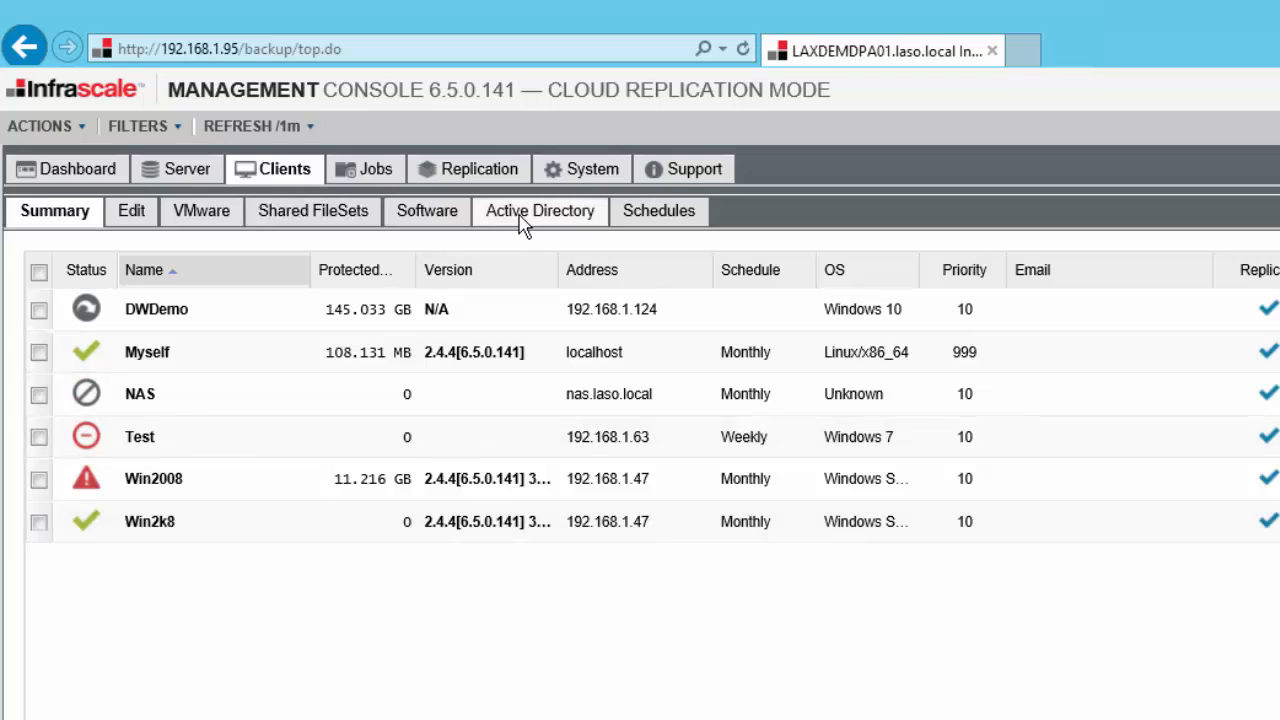
List Active Directory computers for laso.local, expanding and collapsing the Computers container
click(540, 210)
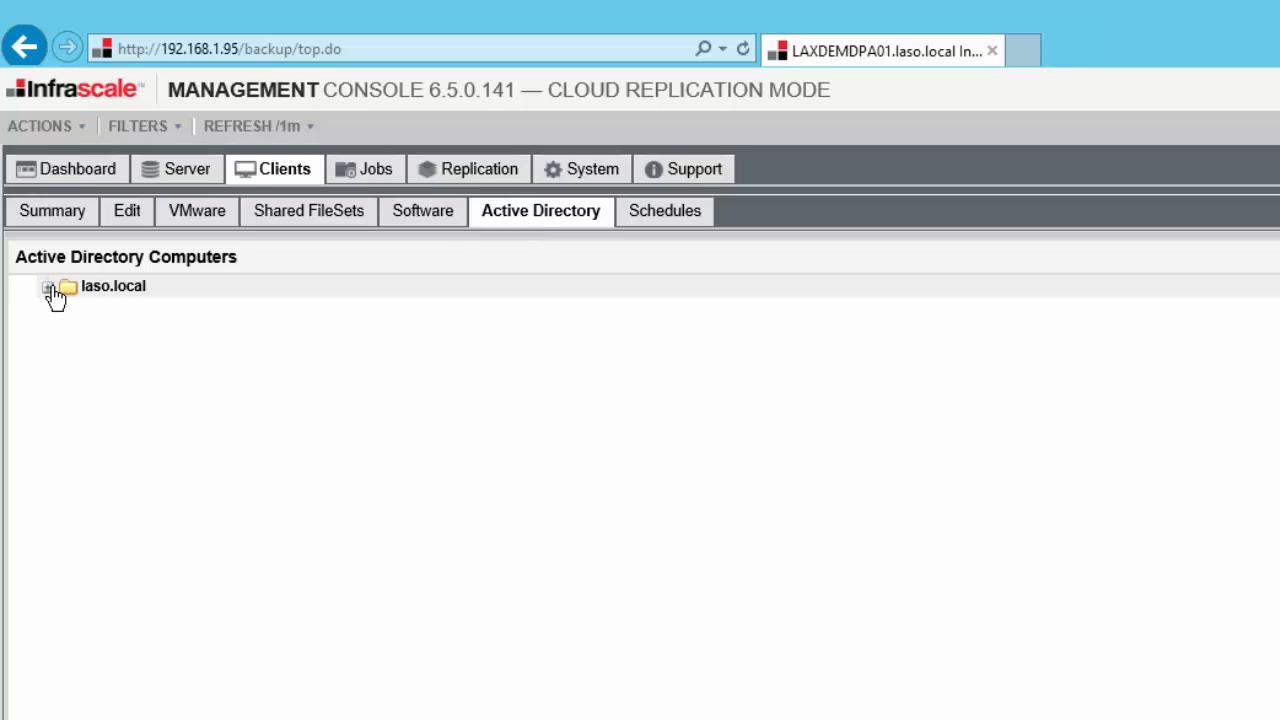
click(48, 286)
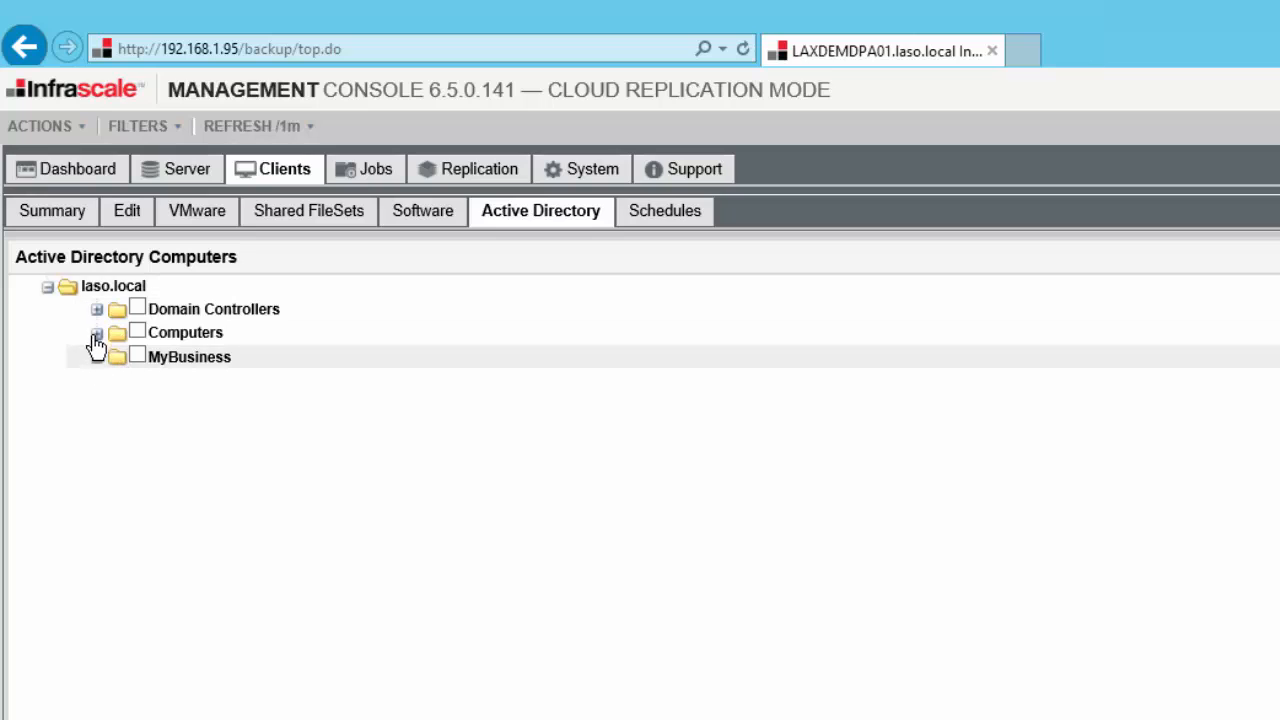
click(96, 332)
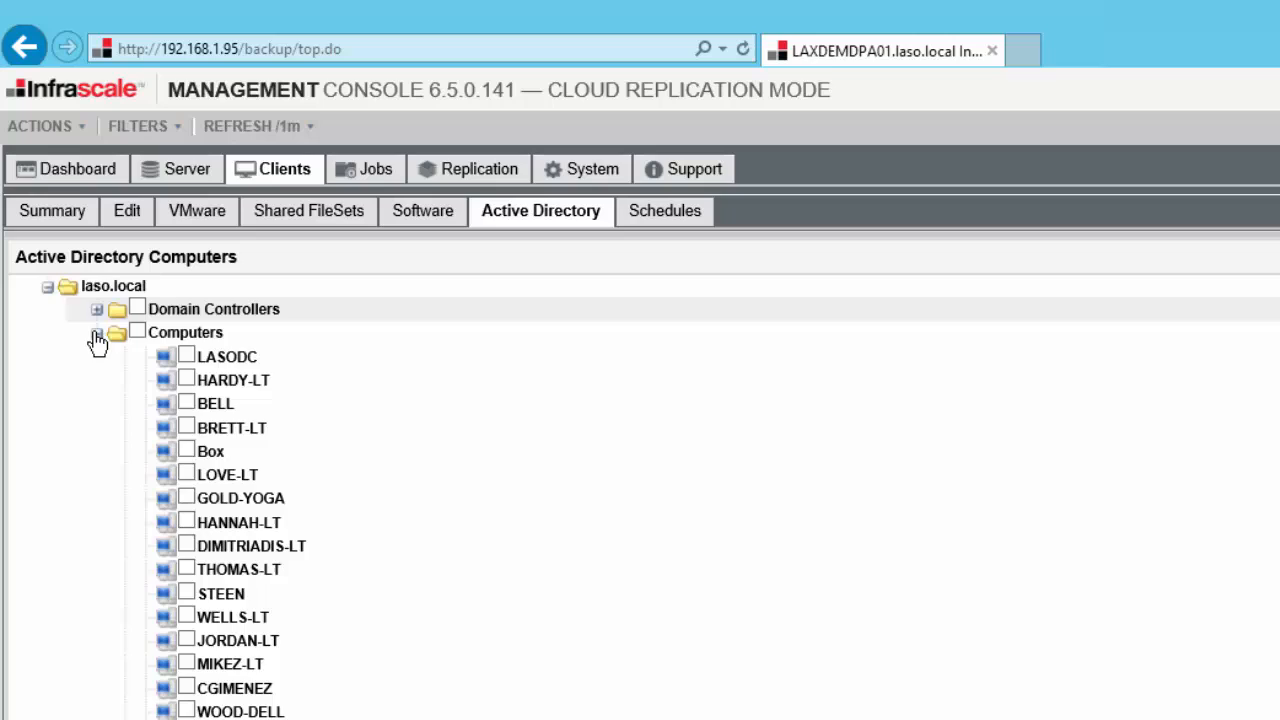
click(96, 332)
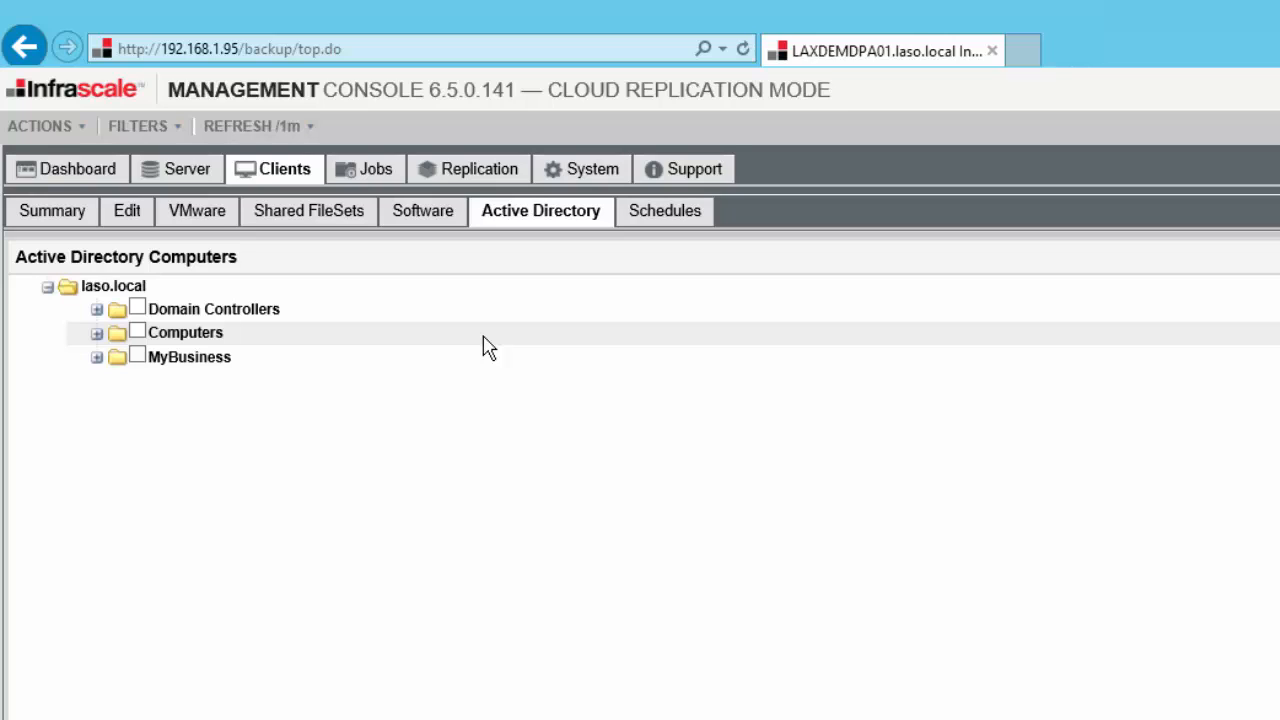
mouse_move(320, 318)
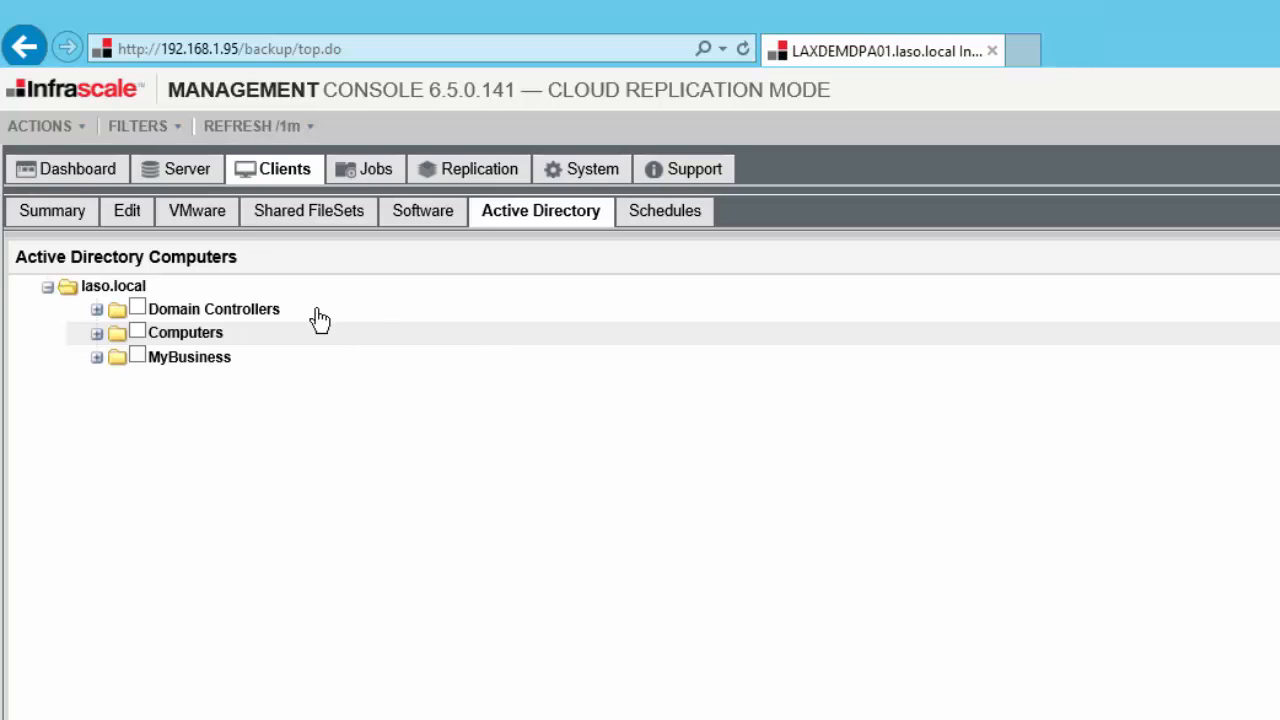
mouse_move(196, 212)
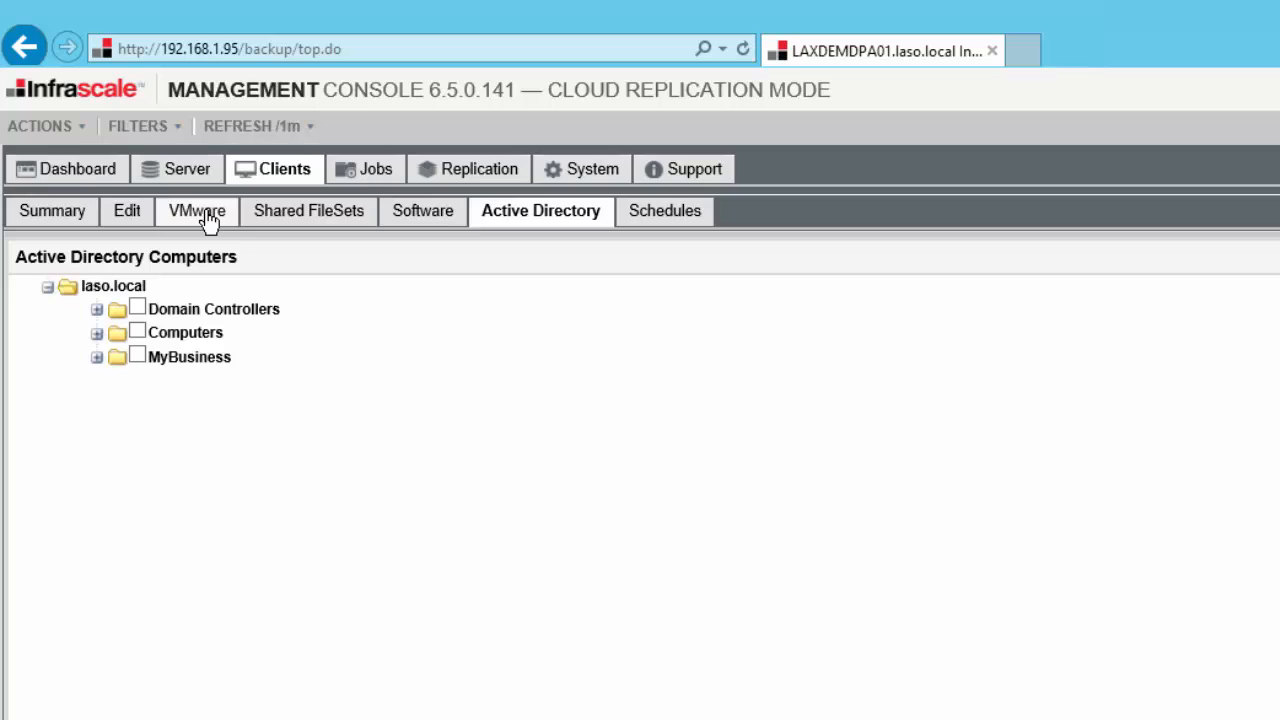
Show the empty VMware connections list and bring up the Add VMware Connection dialog
click(196, 212)
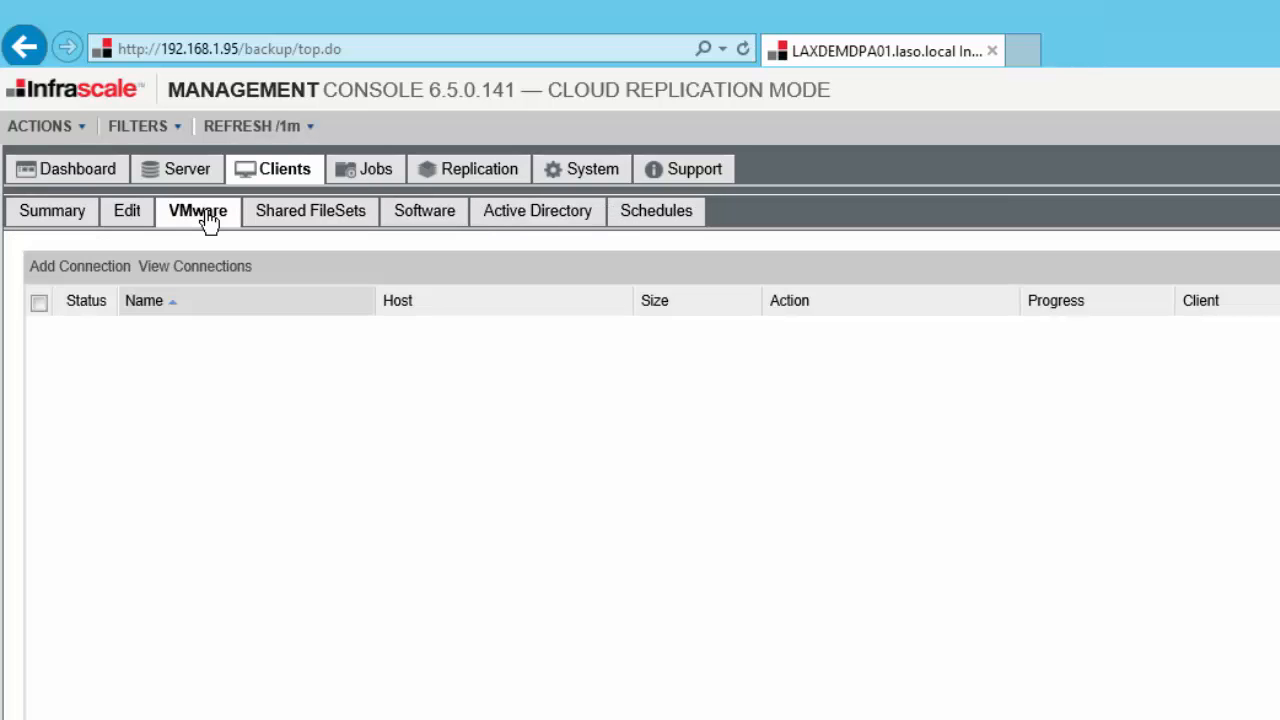
mouse_move(90, 272)
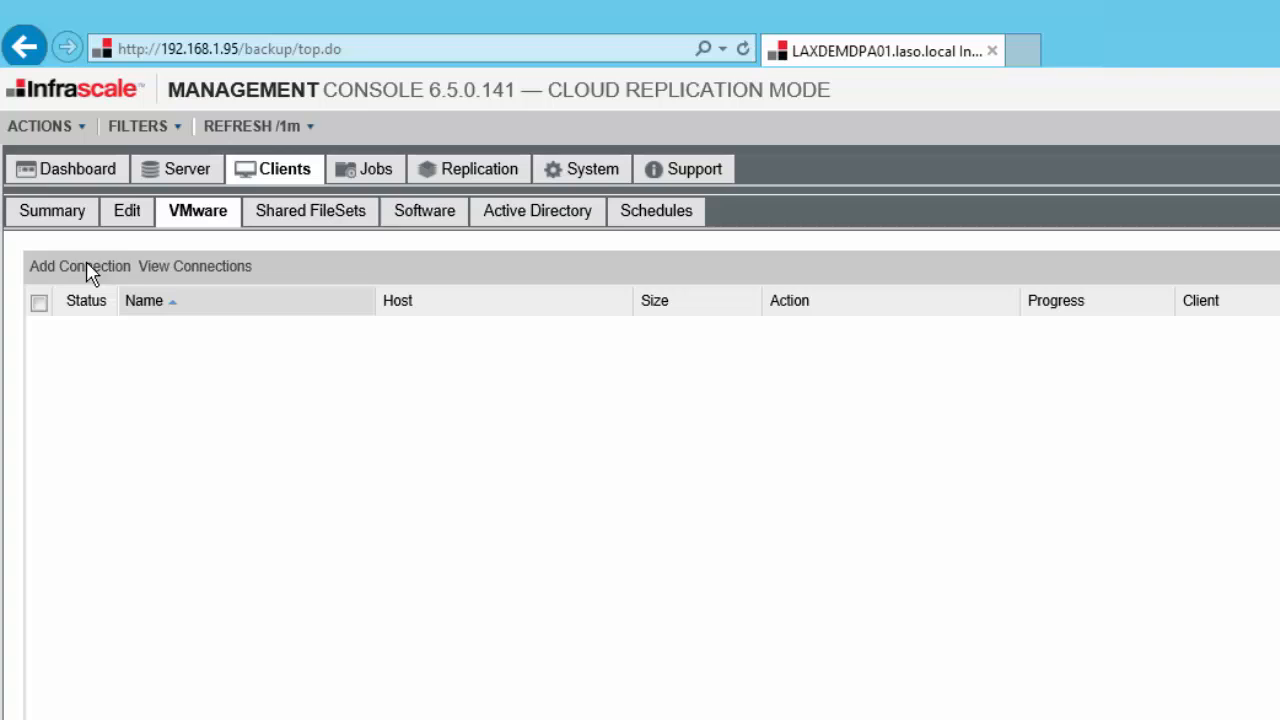
click(80, 266)
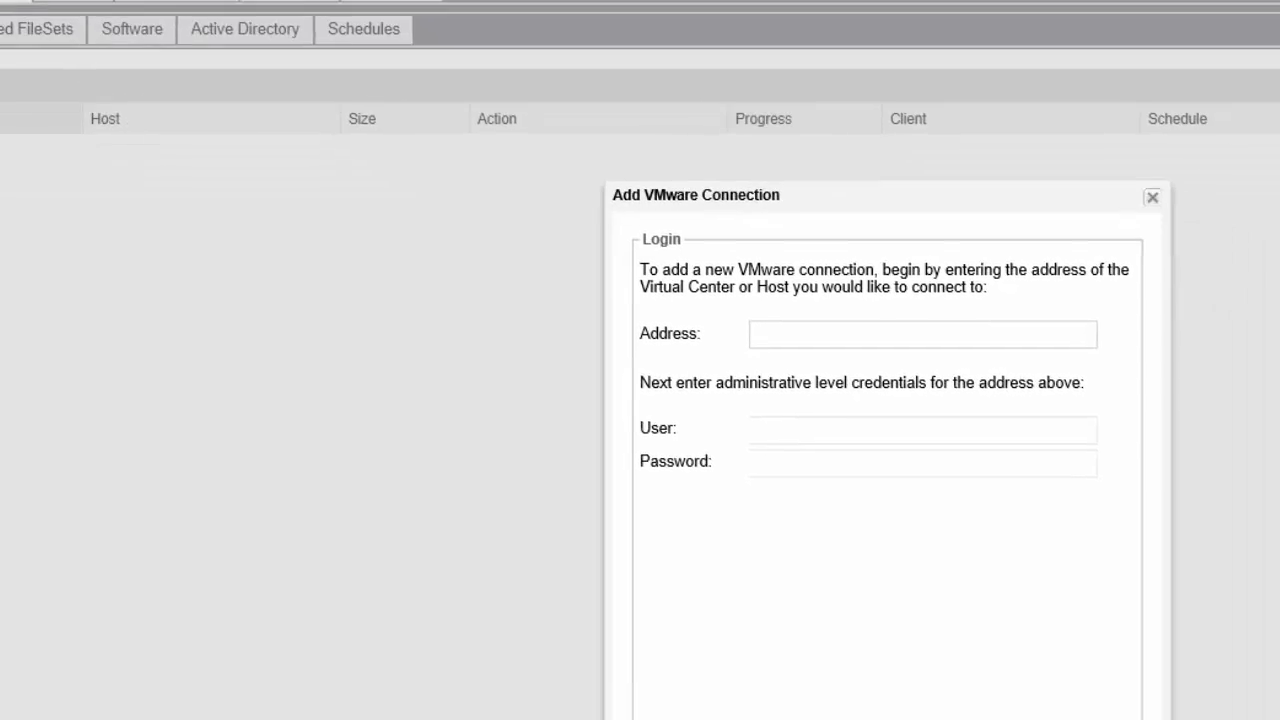
click(664, 628)
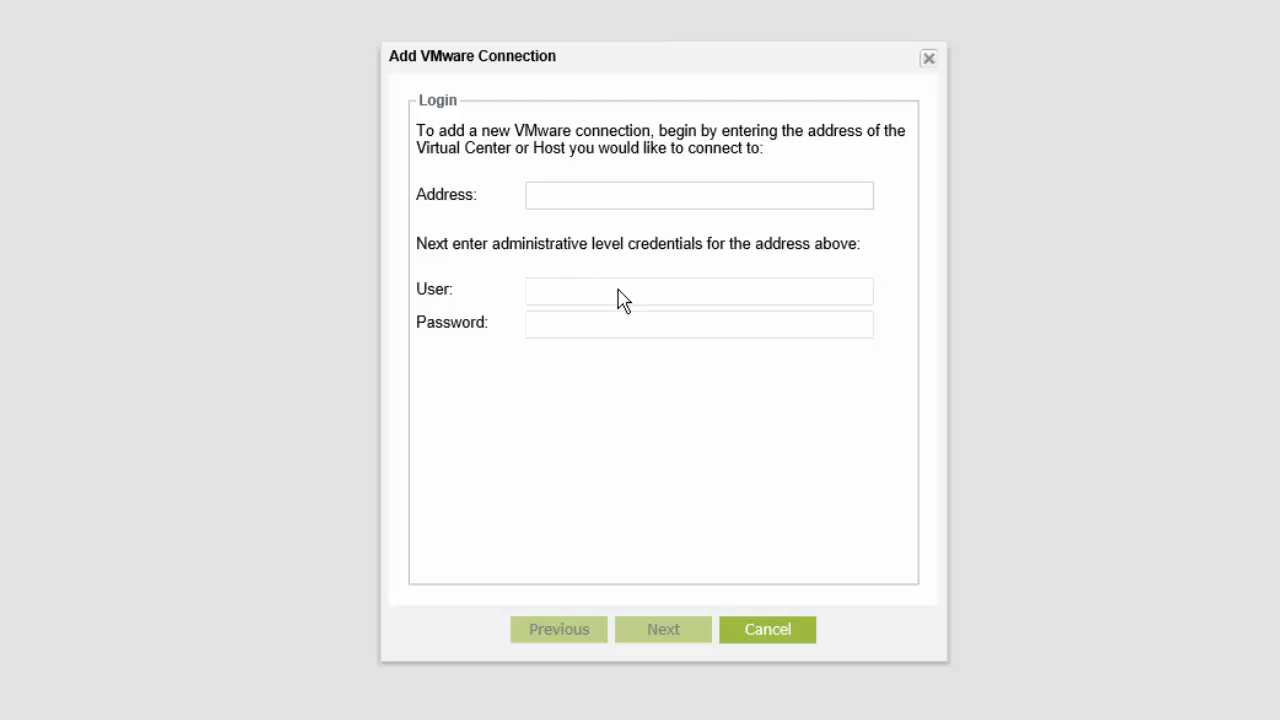
mouse_move(636, 500)
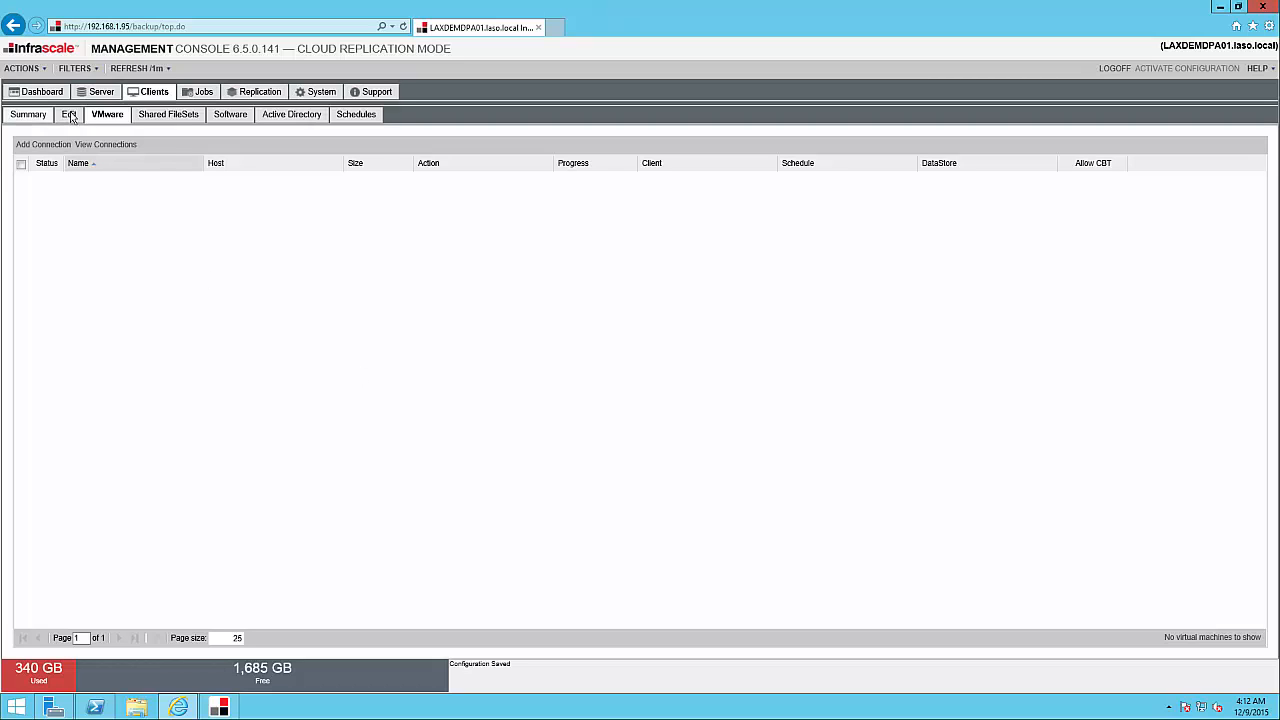
Show the Edit form for the Win2k8 client, mostly unavailable for editing
click(68, 114)
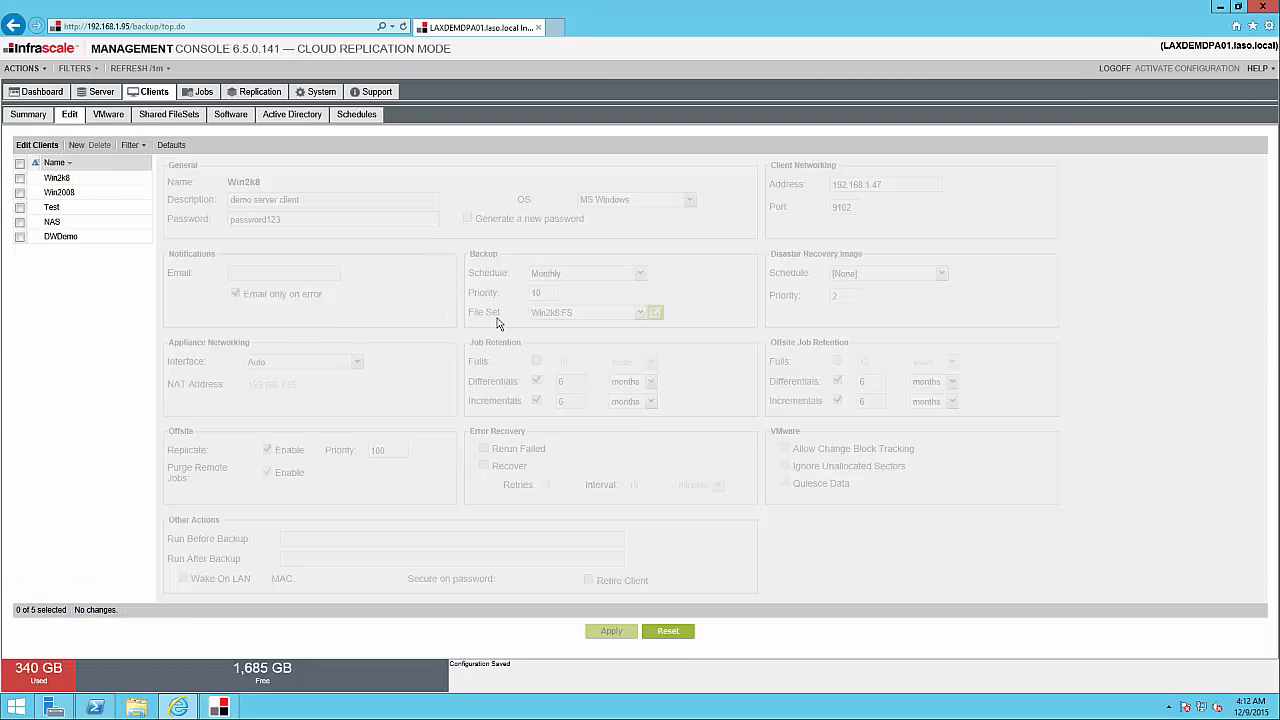
mouse_move(448, 304)
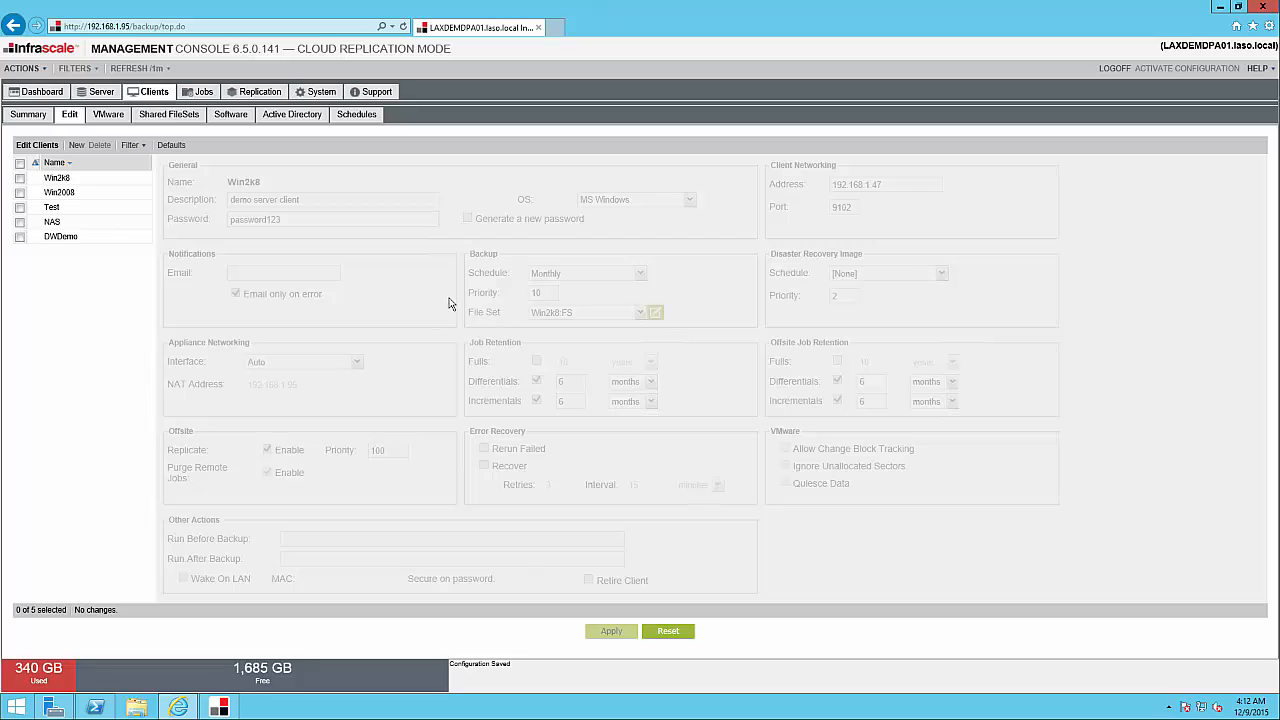